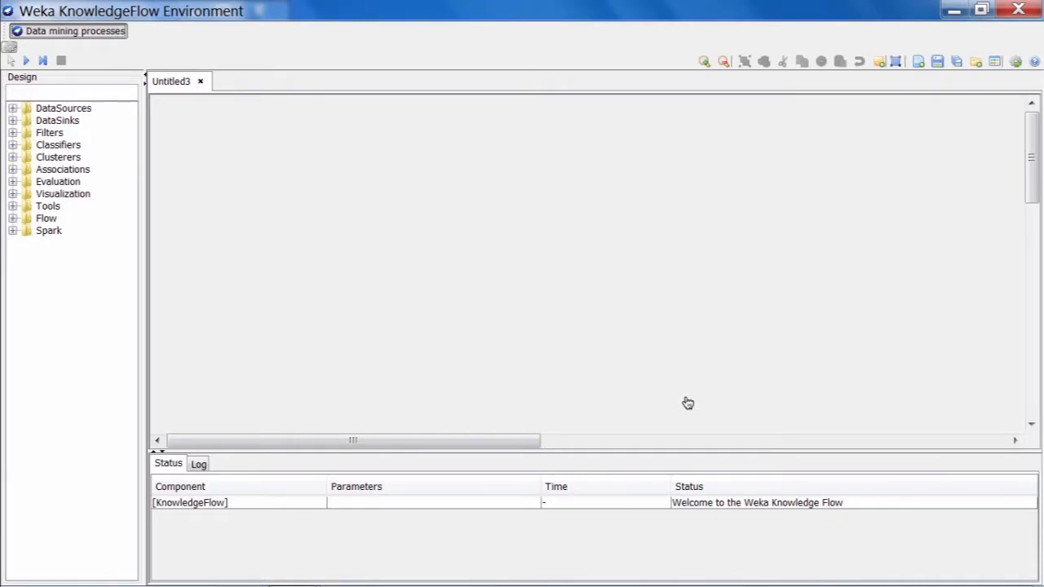
mouse_move(926, 202)
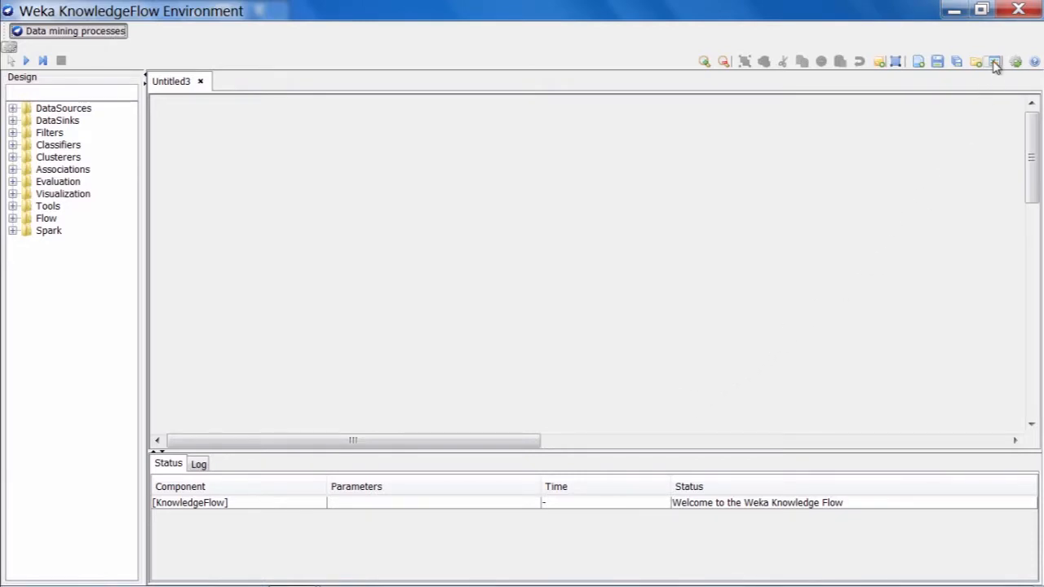
Show the Templates menu listing the built-in template flows, including the Spark ones.
click(995, 62)
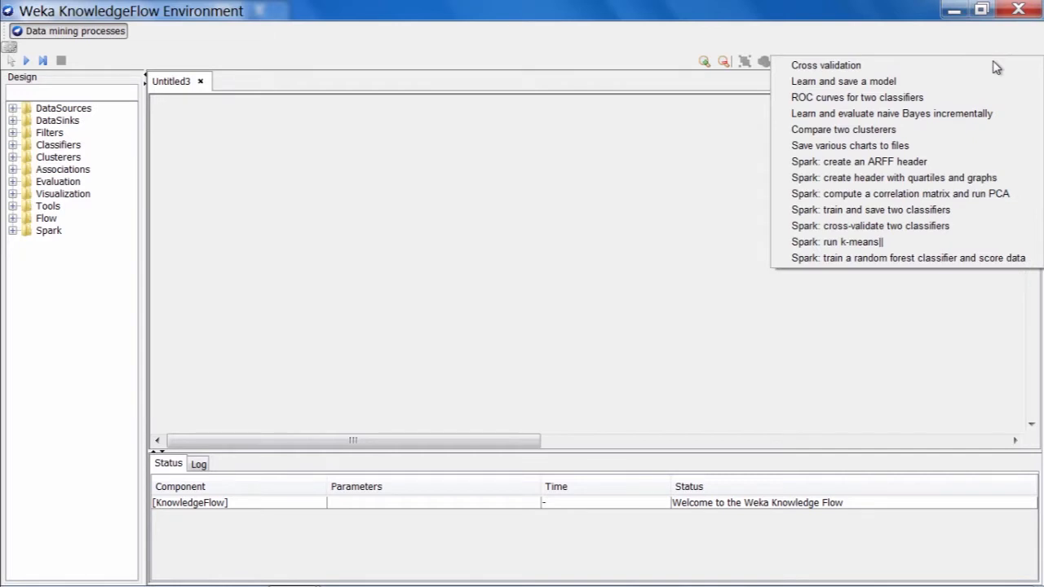
mouse_move(898, 176)
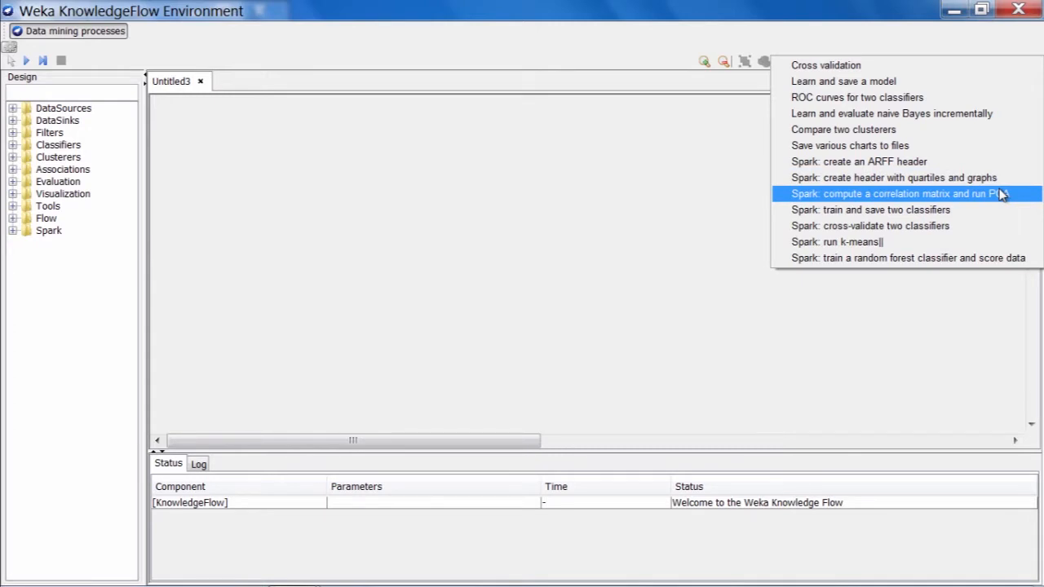
mouse_move(1012, 195)
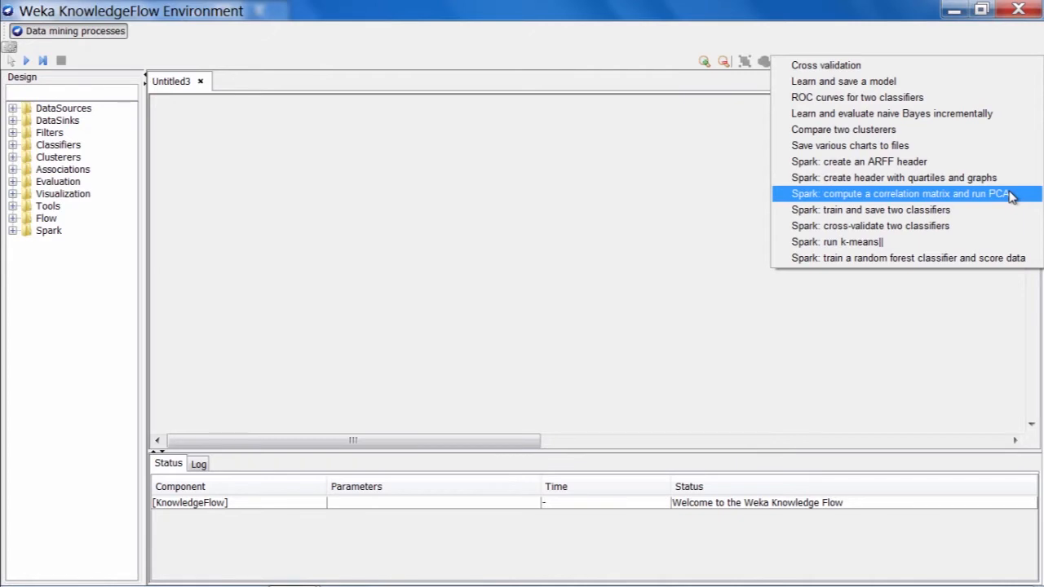
Load the 'Spark: compute a correlation matrix and run PCA' template into Untitled4 and select CorrelationMatrixSparkJob.
click(899, 193)
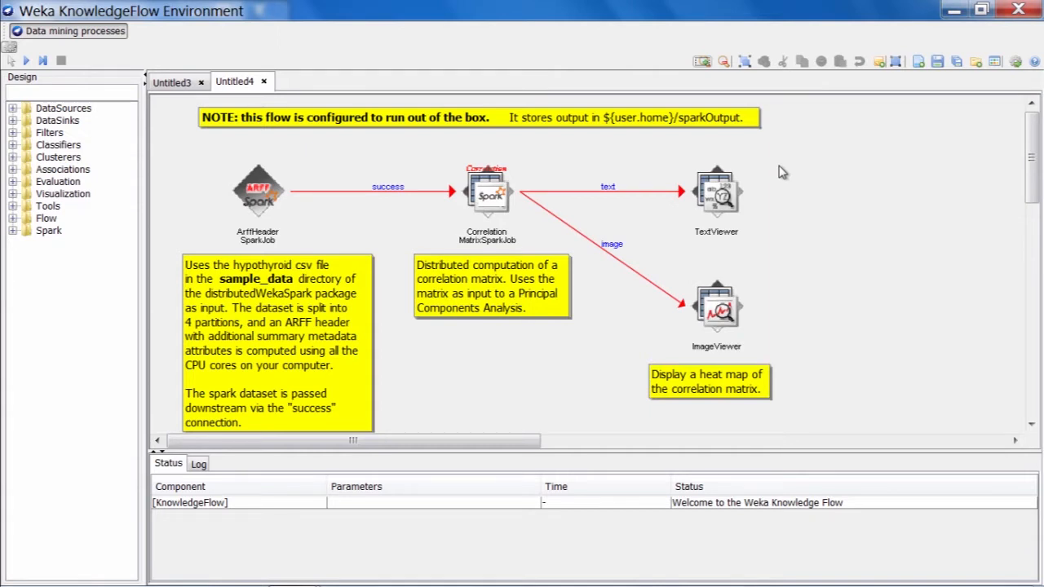
mouse_move(619, 166)
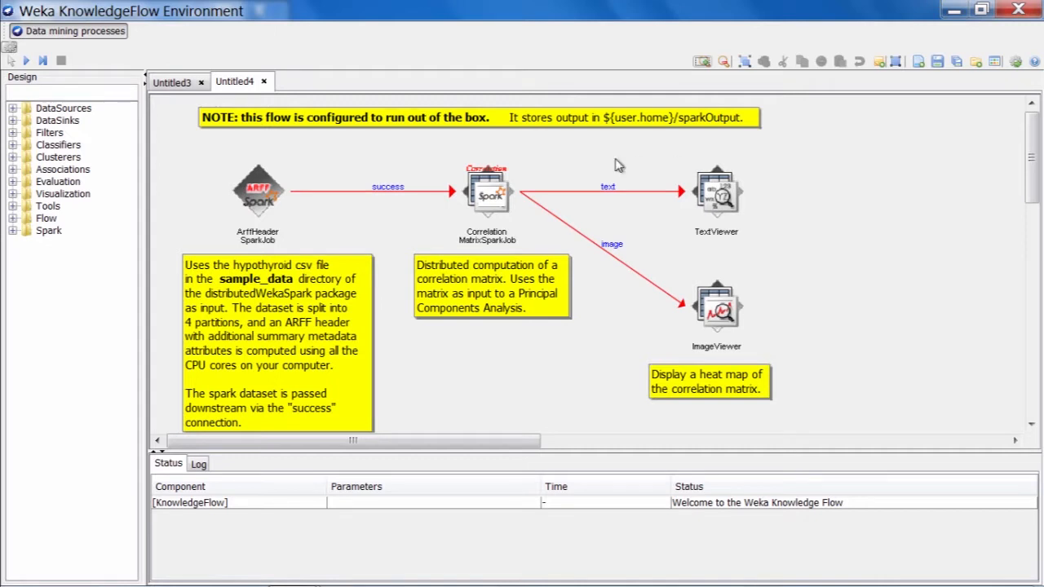
mouse_move(566, 163)
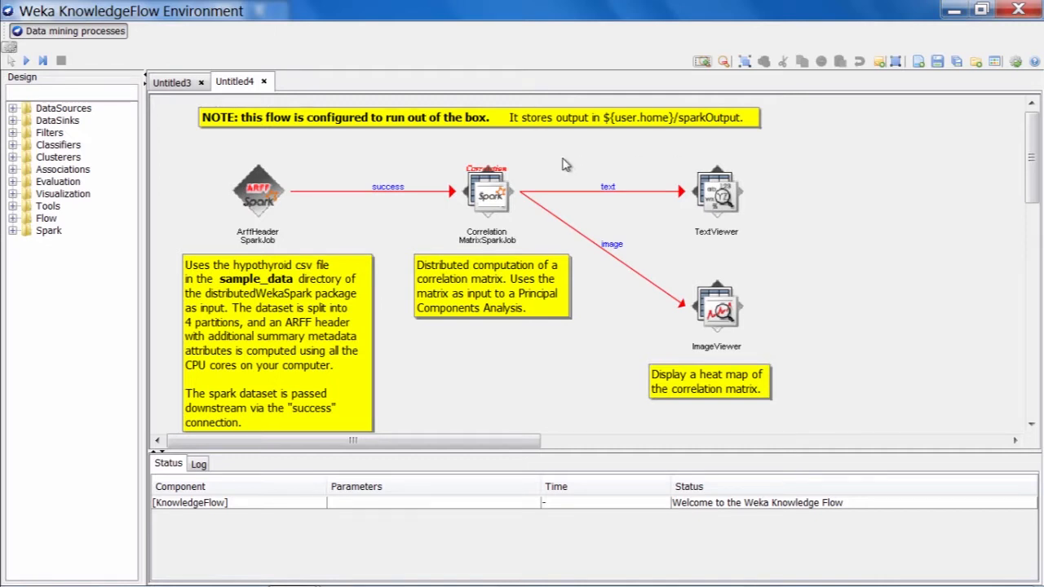
mouse_move(584, 193)
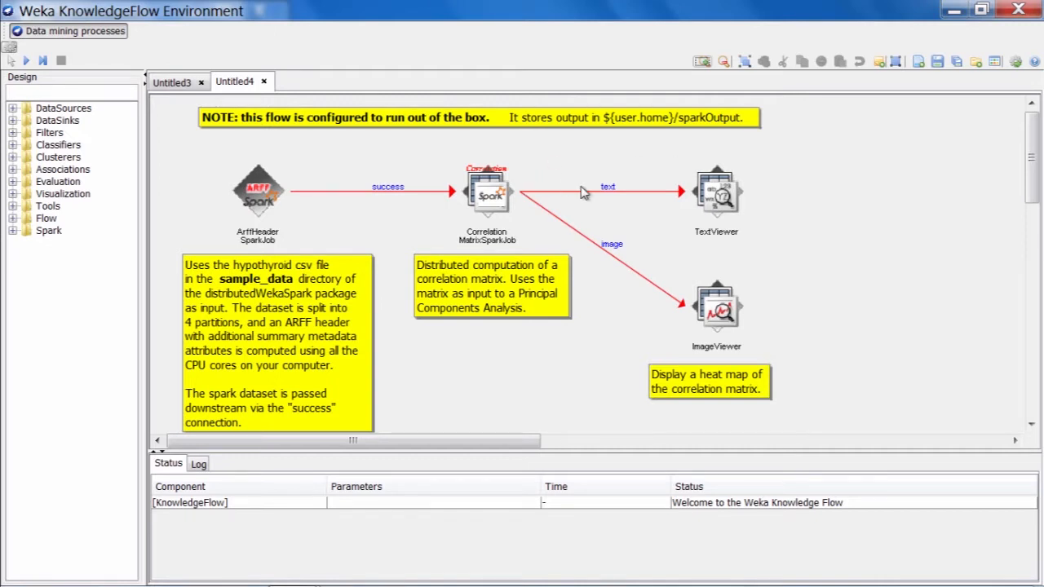
mouse_move(737, 235)
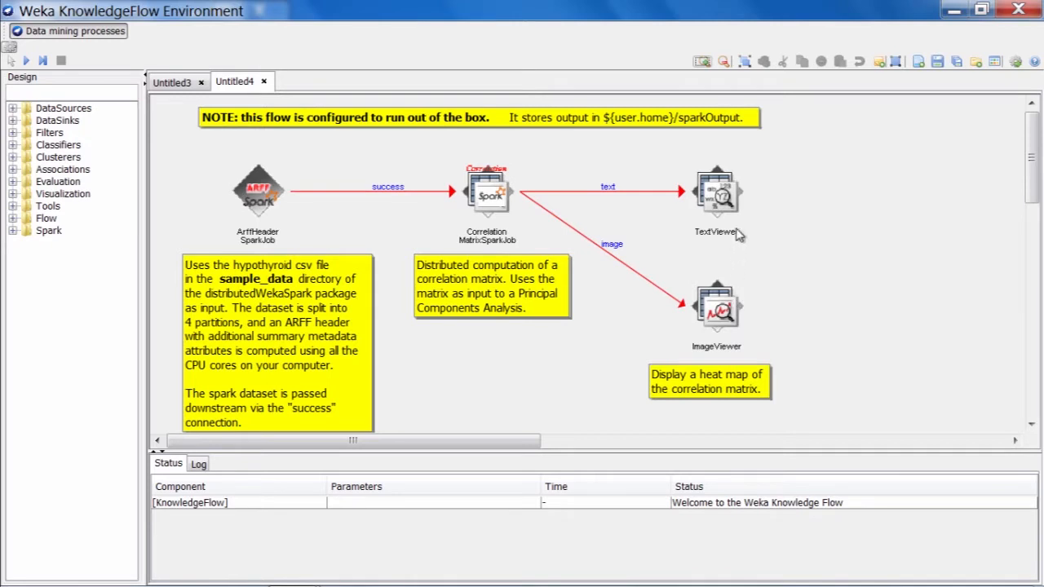
mouse_move(776, 248)
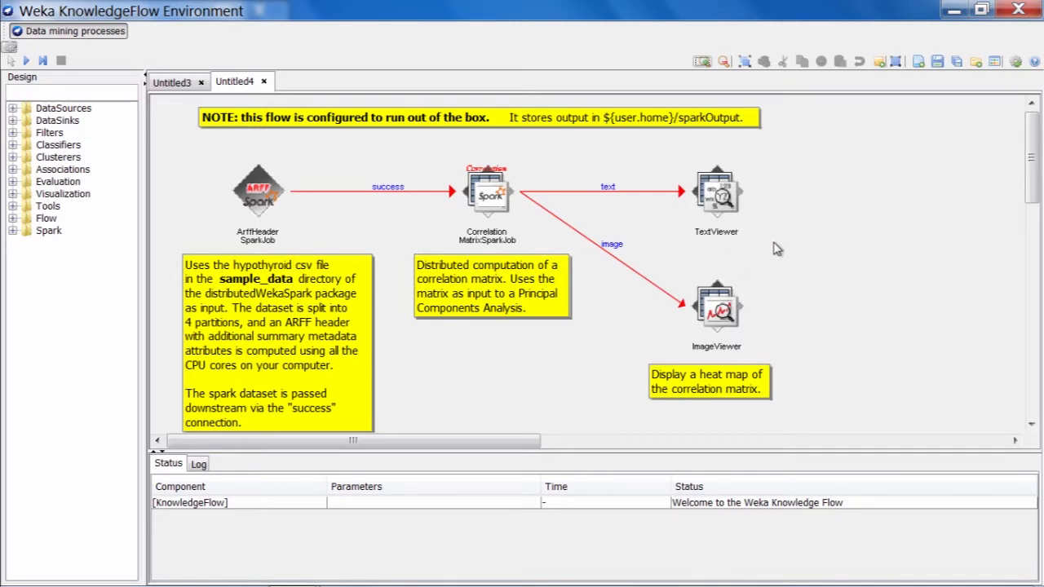
mouse_move(542, 225)
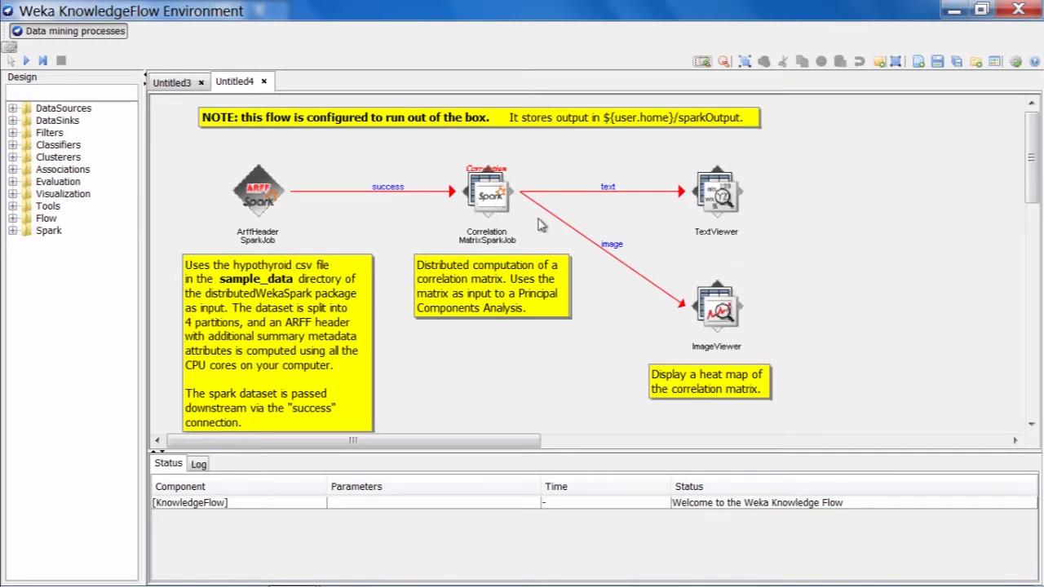
mouse_move(712, 251)
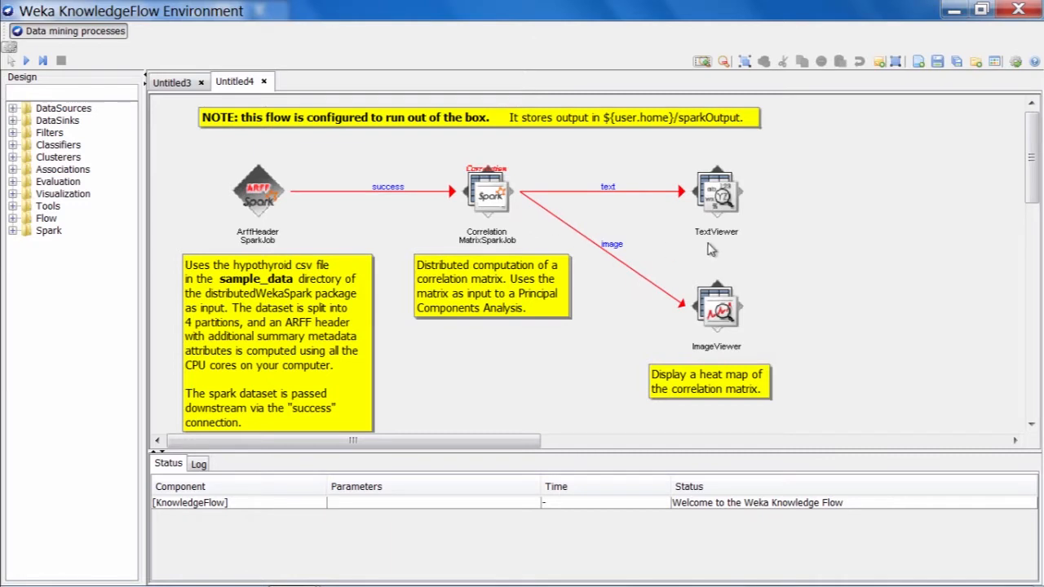
mouse_move(634, 161)
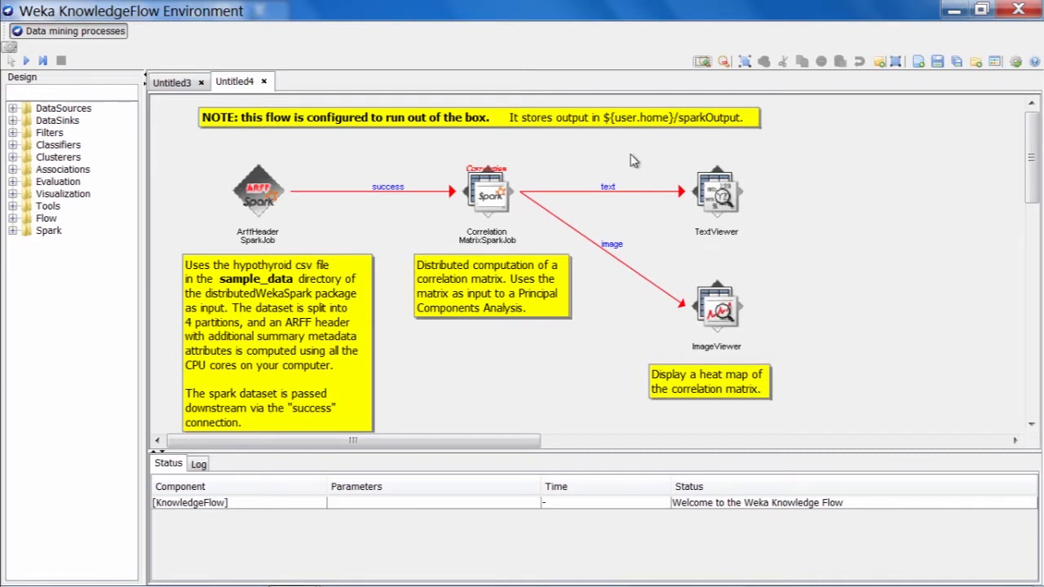
click(487, 191)
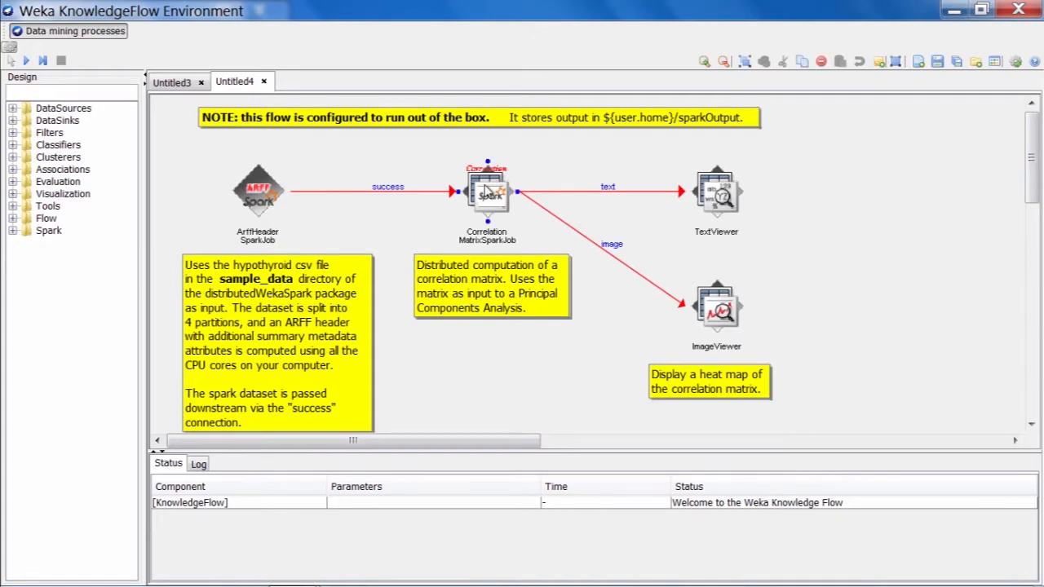
double_click(487, 190)
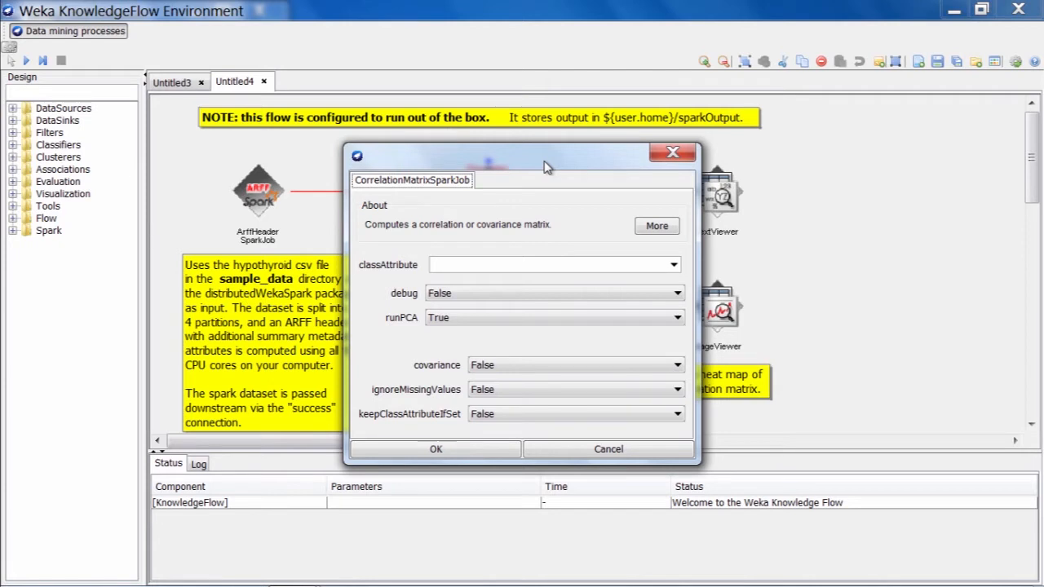
mouse_move(411, 369)
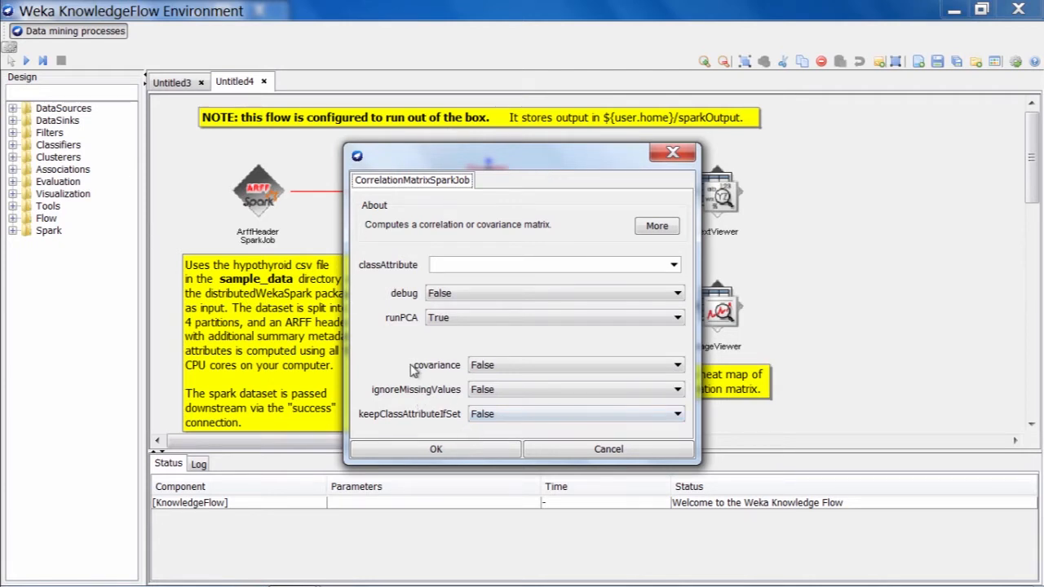
mouse_move(476, 346)
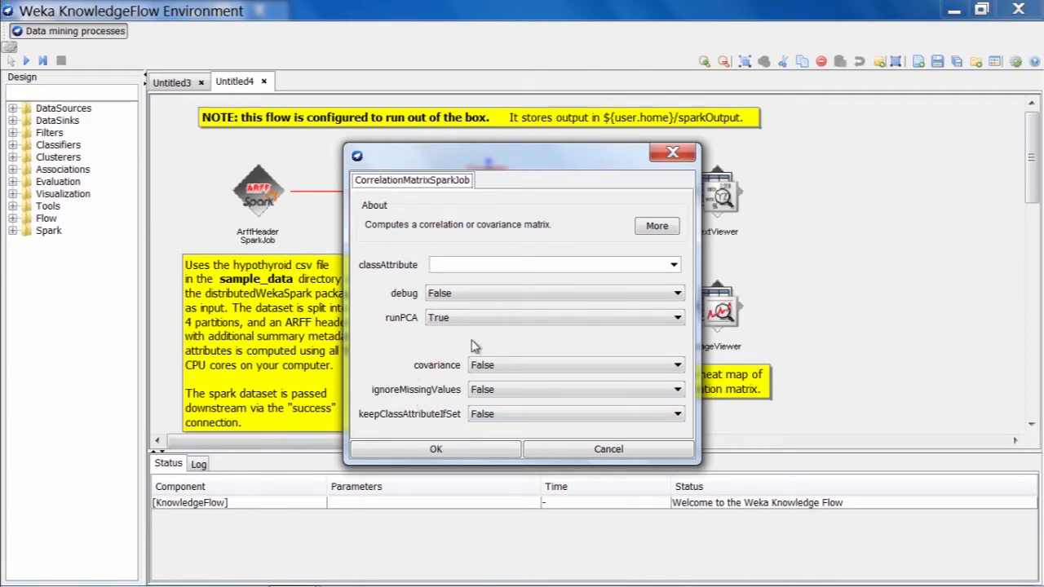
mouse_move(450, 341)
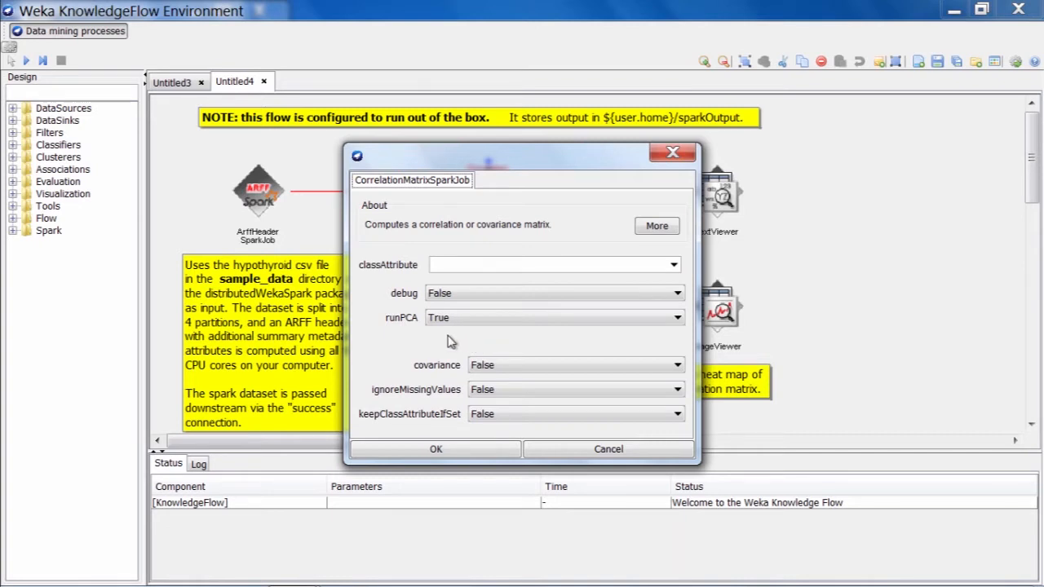
mouse_move(447, 363)
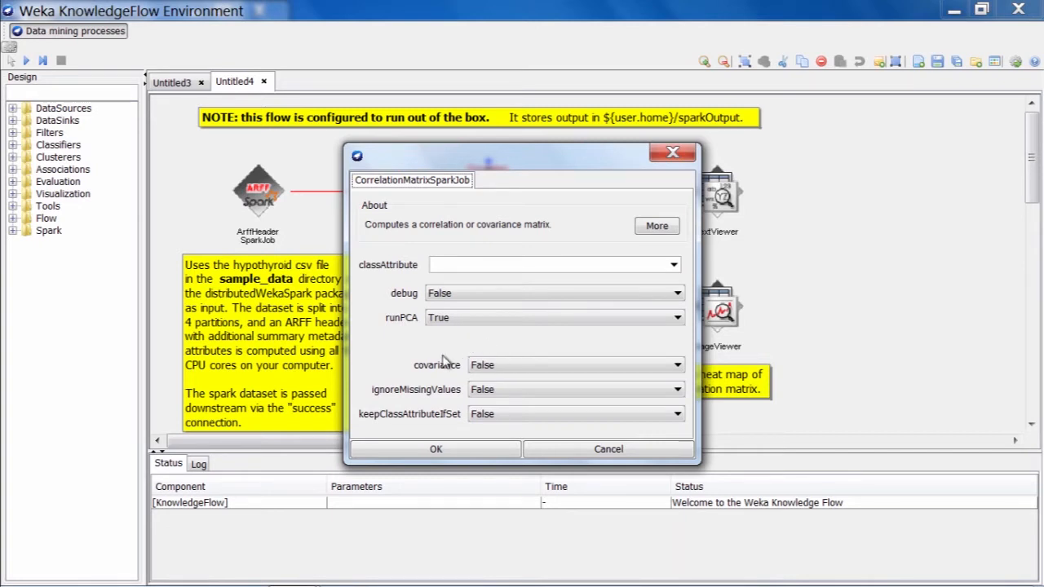
mouse_move(460, 323)
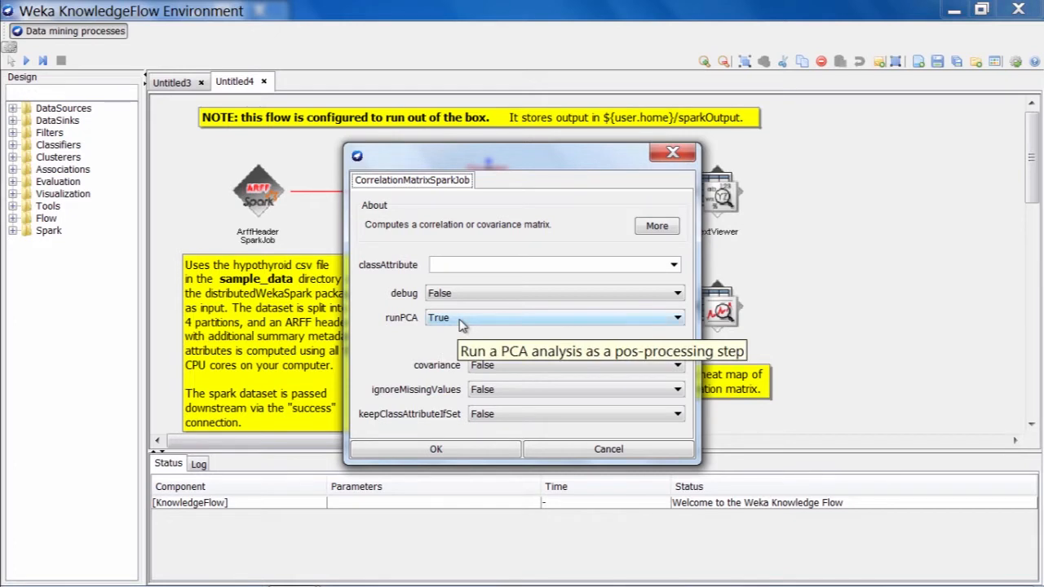
mouse_move(434, 341)
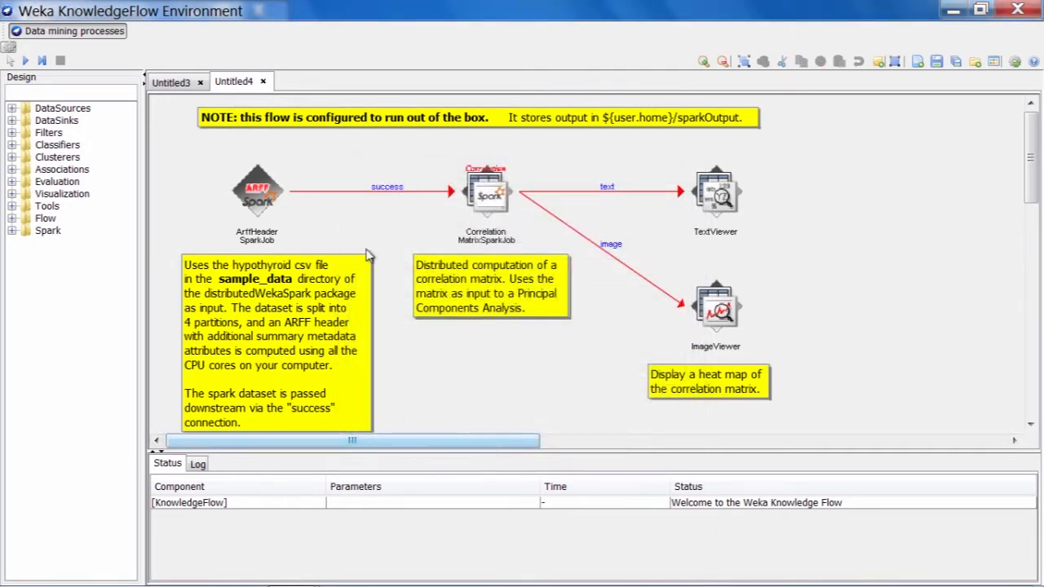
Run the correlation and PCA flow until the log reports SparkContext successfully stopped.
click(26, 62)
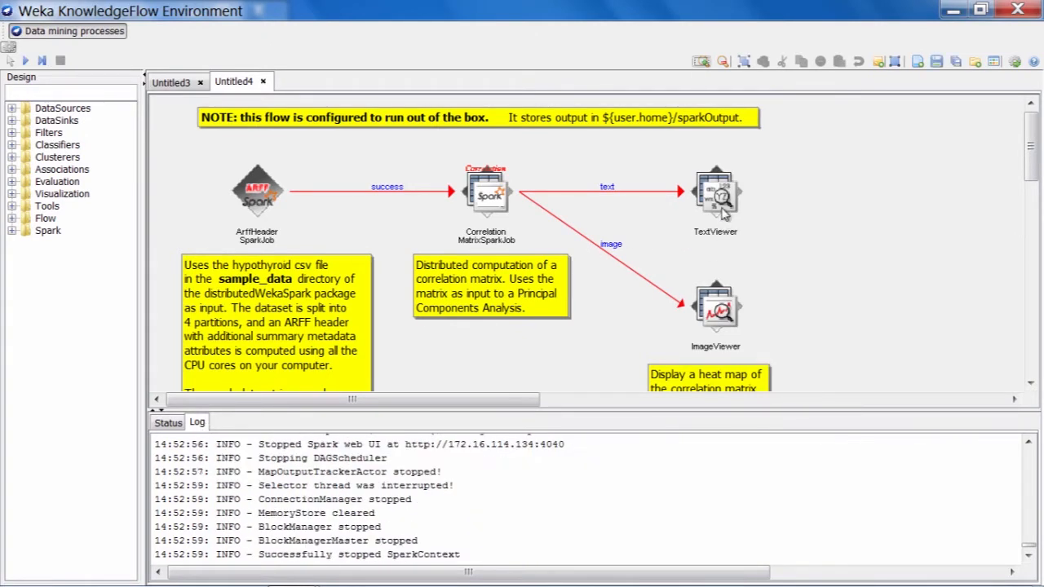
Show the TextViewer results: correlation matrix, eigenvalues with proportions, and eigenvectors.
right_click(715, 192)
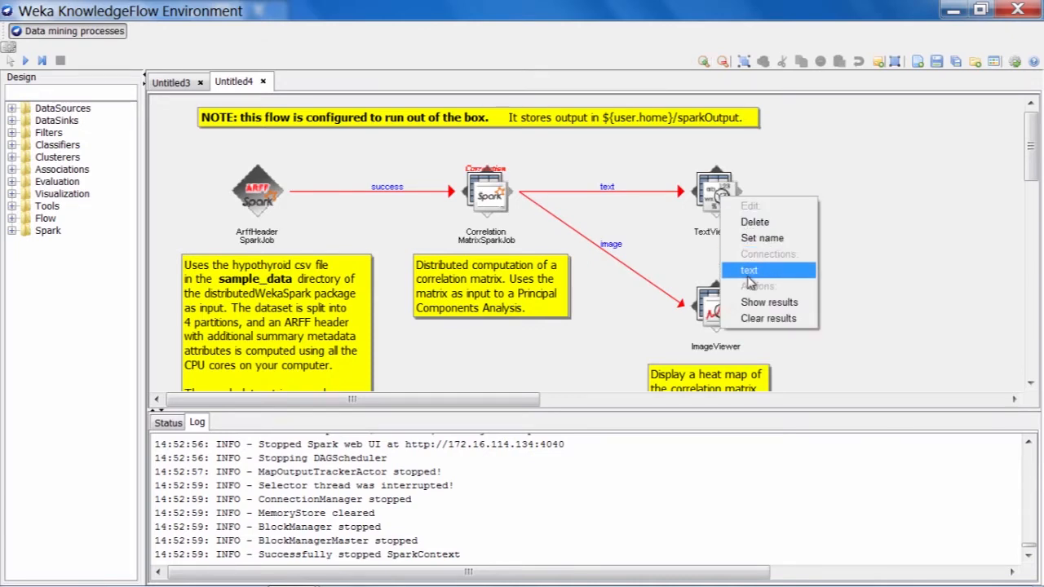
click(771, 301)
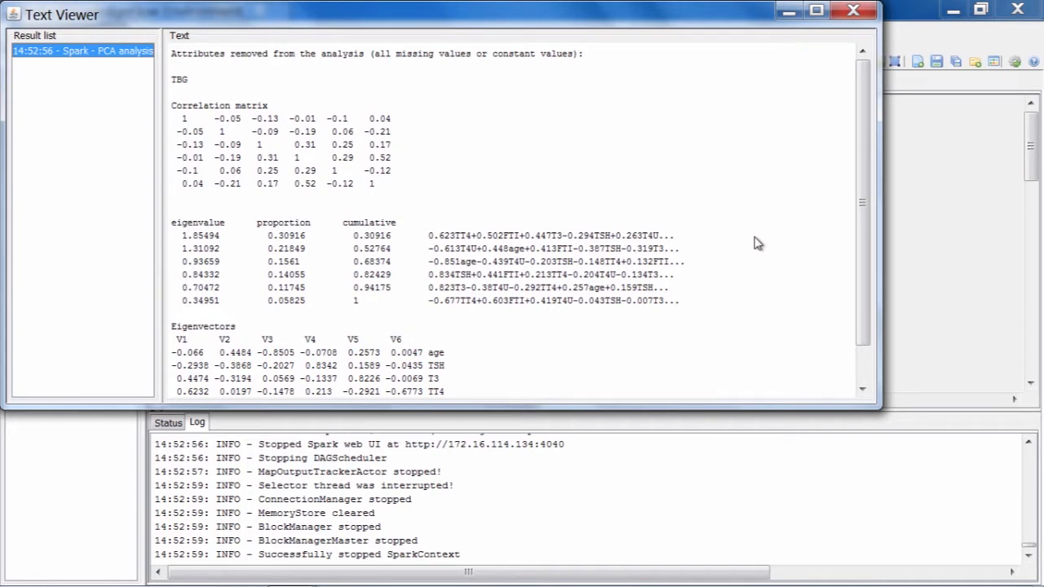
mouse_move(678, 399)
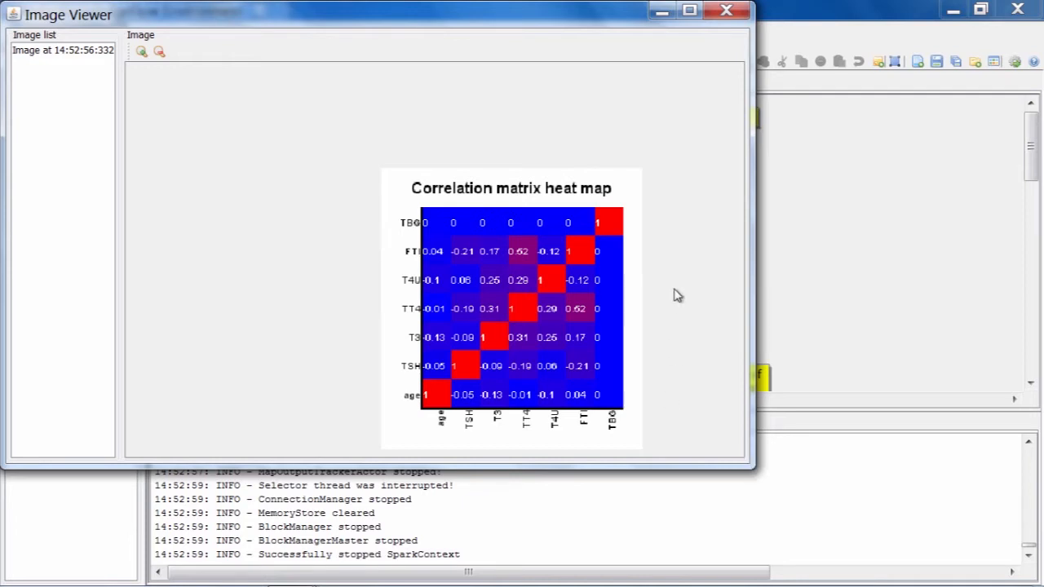
mouse_move(698, 214)
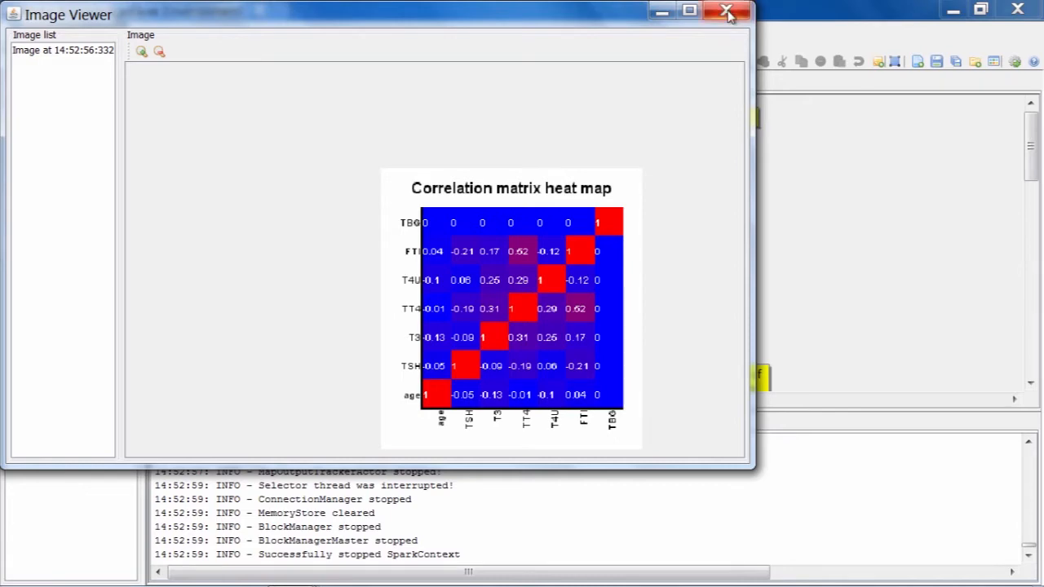
Close the heat map and load the 'Spark: run k-means||' template into a third tab, Untitled5.
click(726, 11)
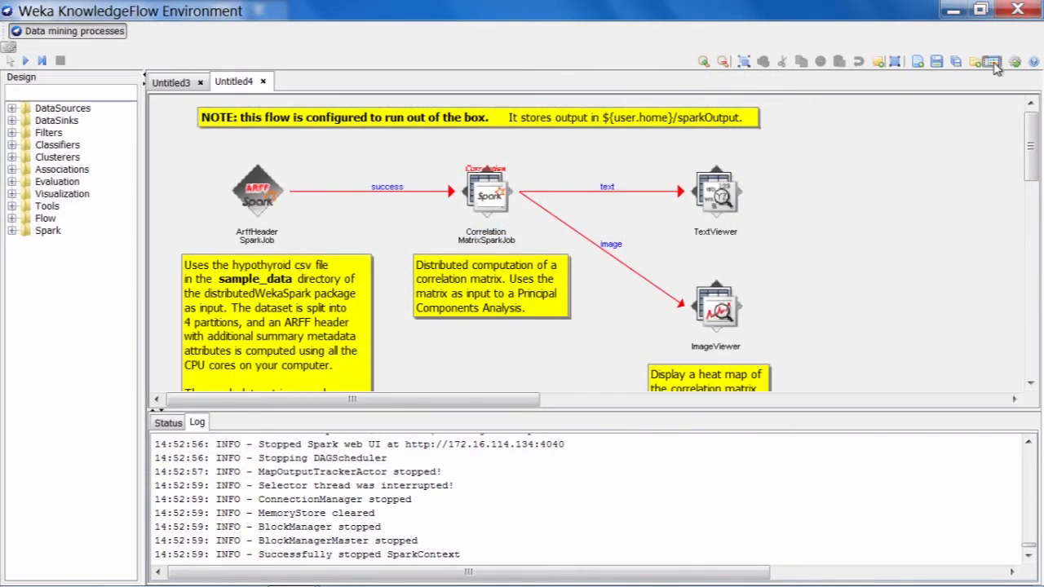
click(992, 62)
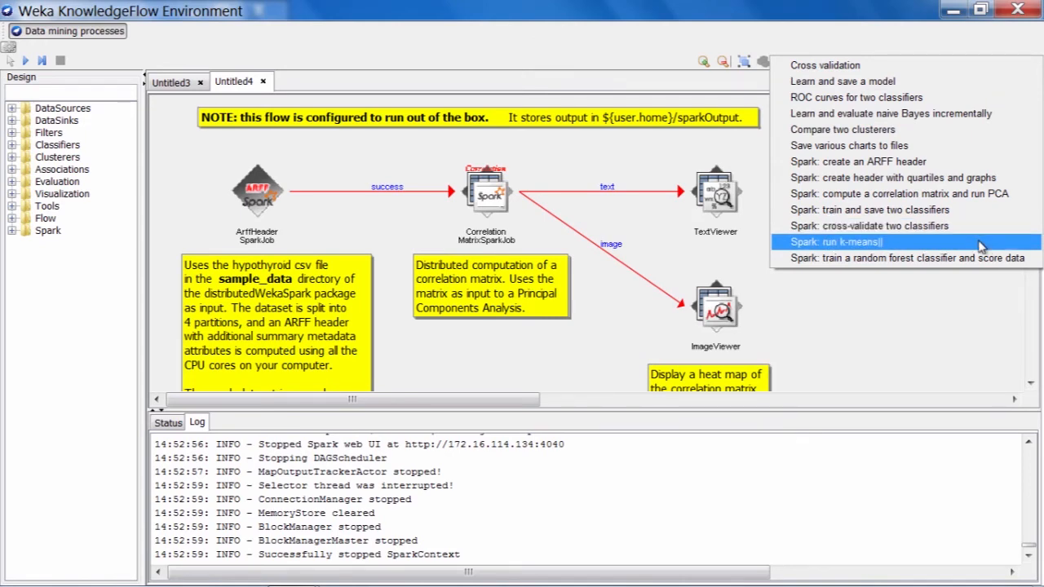
click(834, 241)
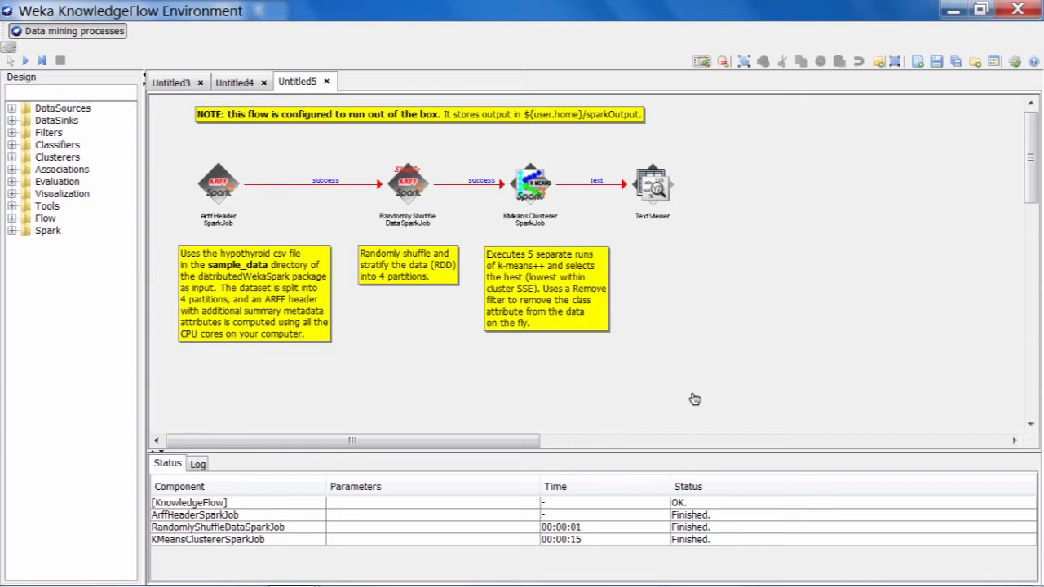
Show the k-means clustering output collected by the flow's TextViewer.
right_click(651, 181)
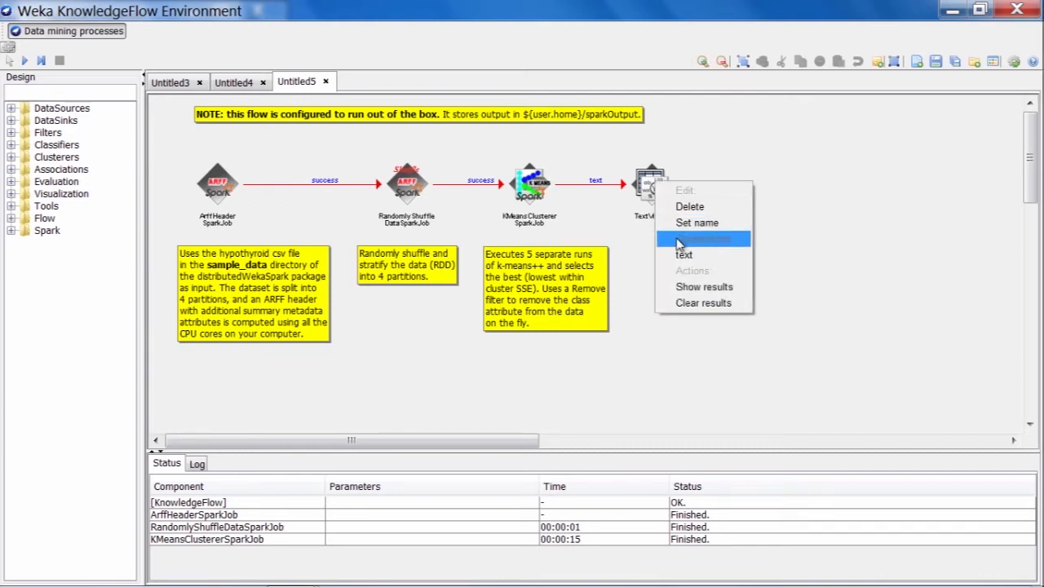
click(703, 287)
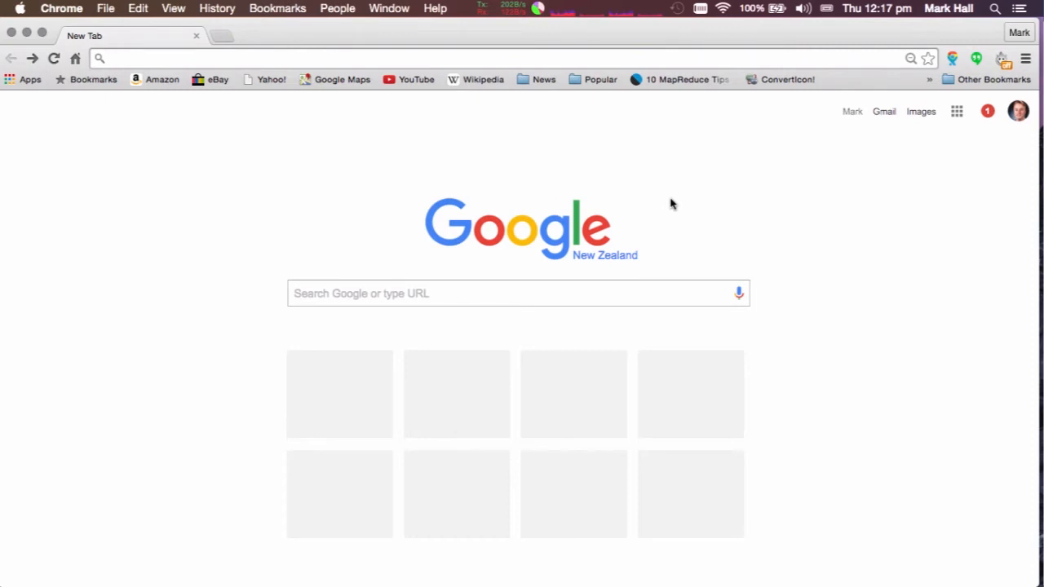
Go to spark.apache.org and open the Latest Release (Spark 1.5.2) documentation.
click(106, 59)
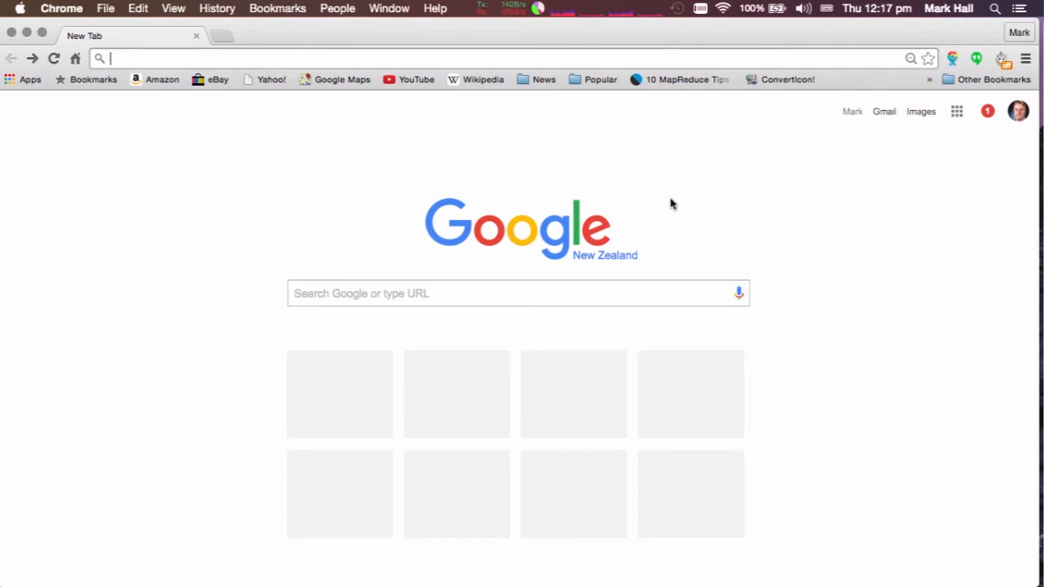
text(http://spark.apache.org/)
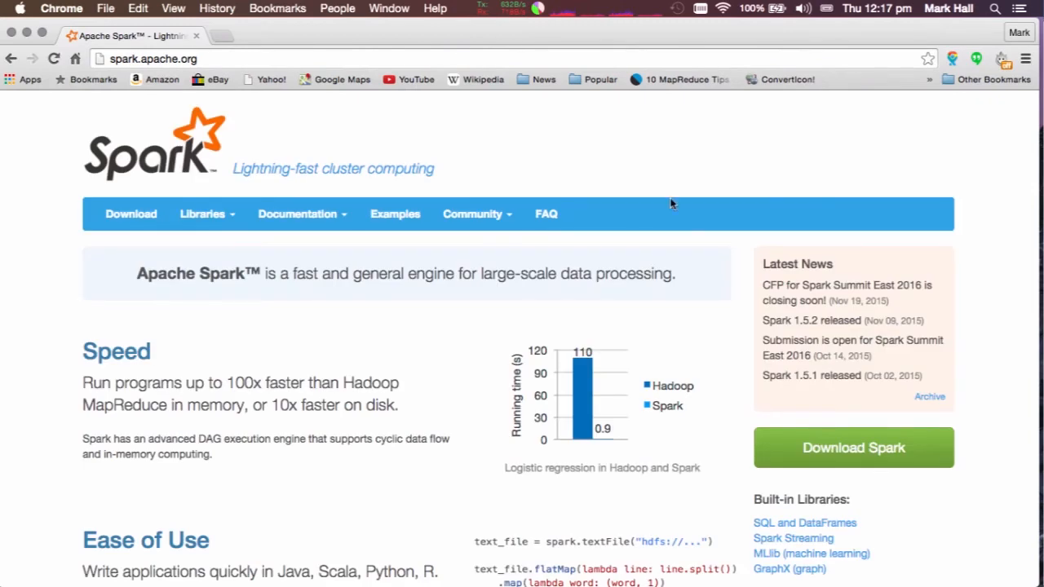
click(297, 214)
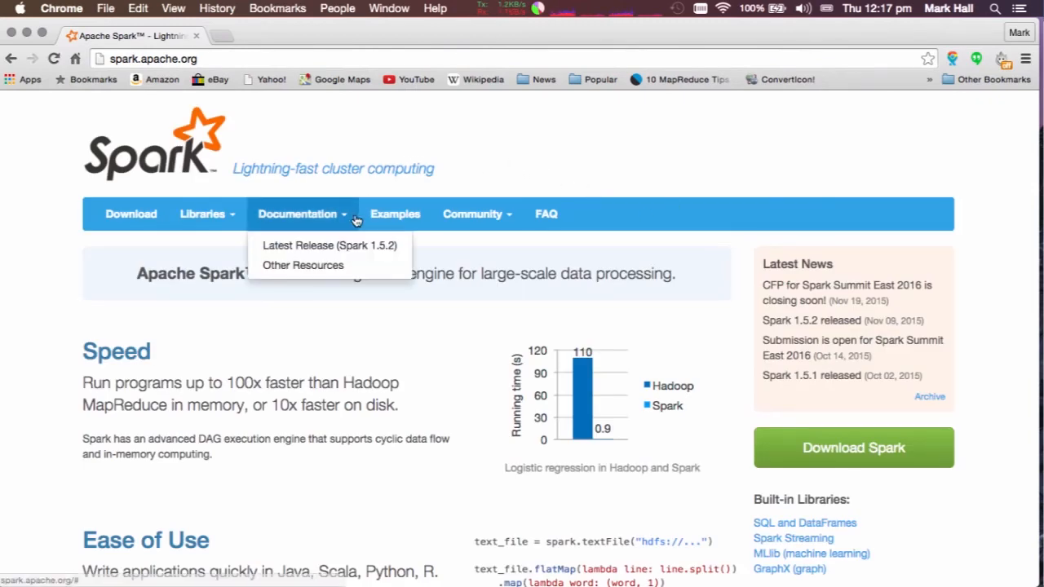
mouse_move(339, 226)
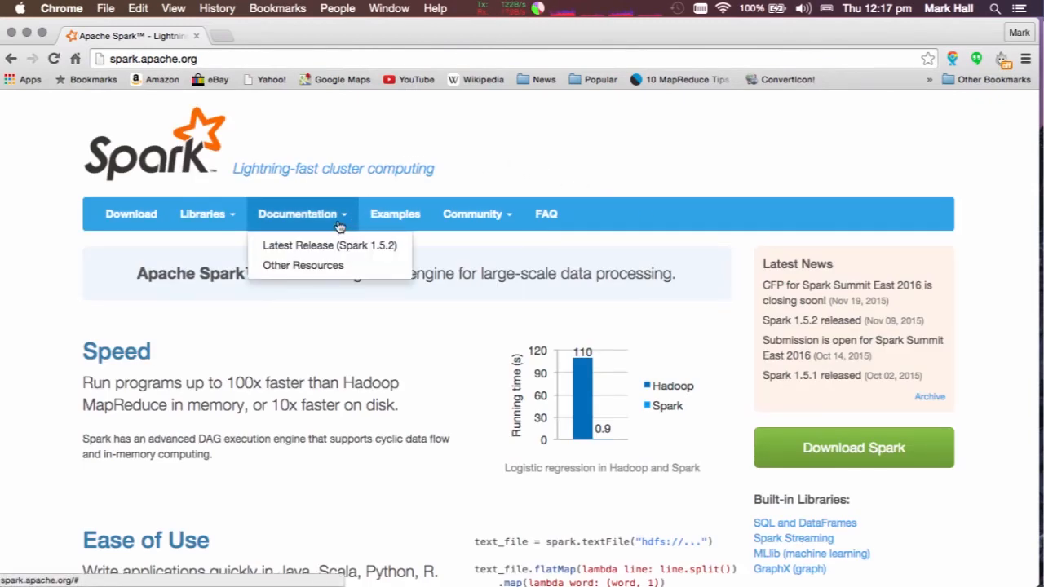
mouse_move(330, 245)
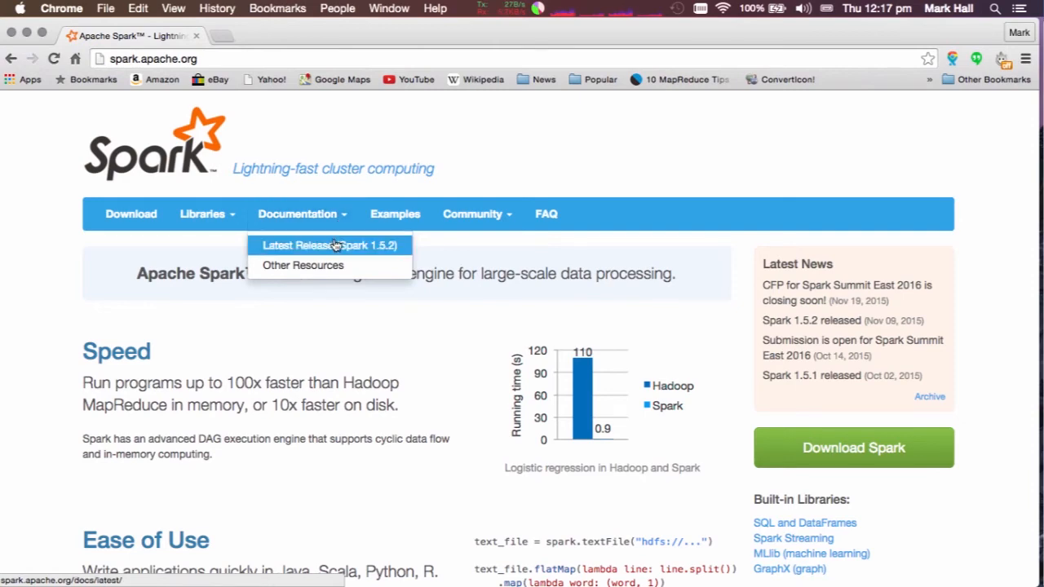
mouse_move(336, 248)
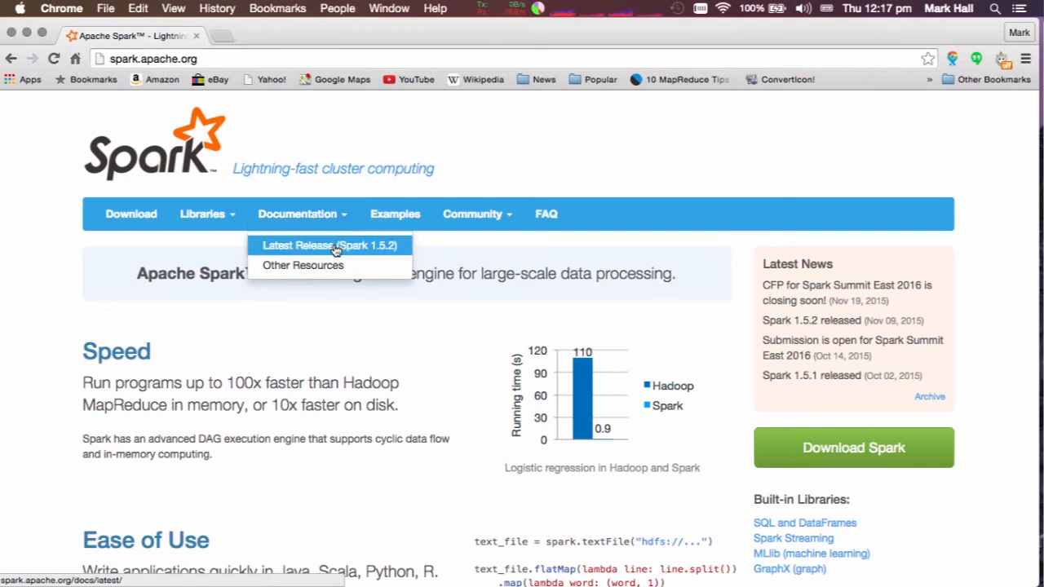
click(330, 245)
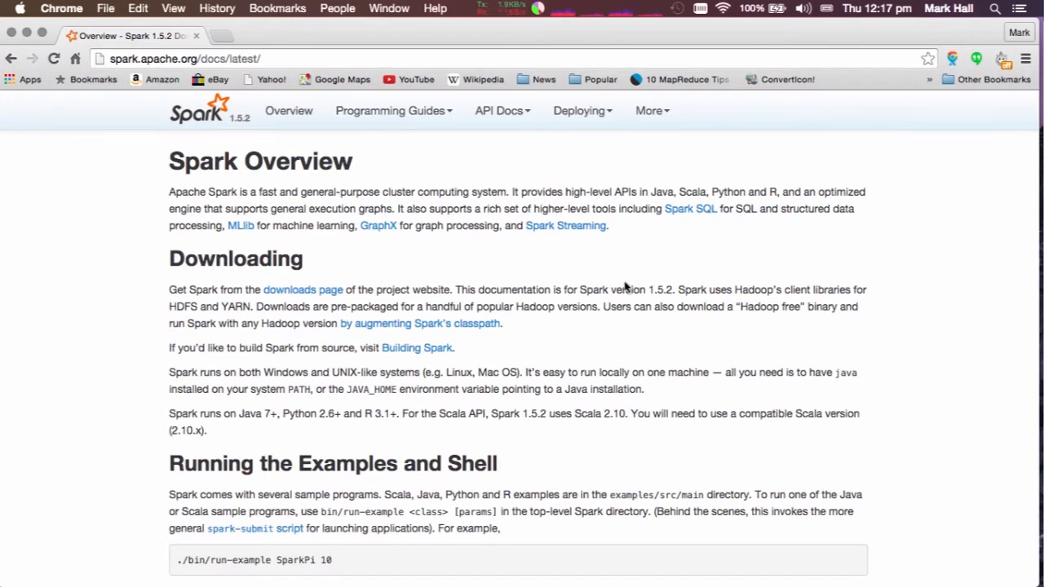
Scroll the docs overview and open the Cluster Mode Overview page.
scroll(down, 3)
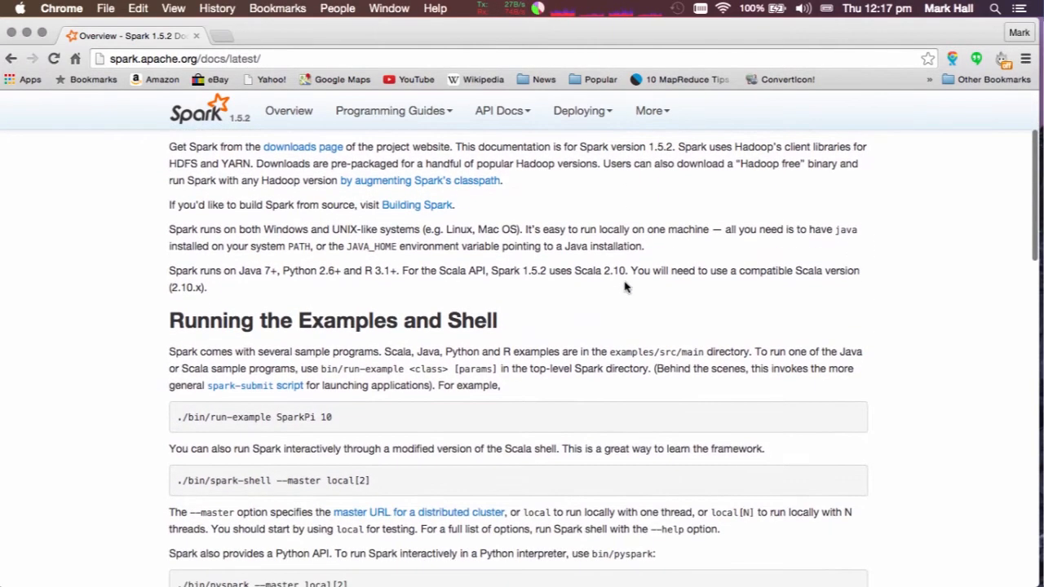
scroll(down, 3)
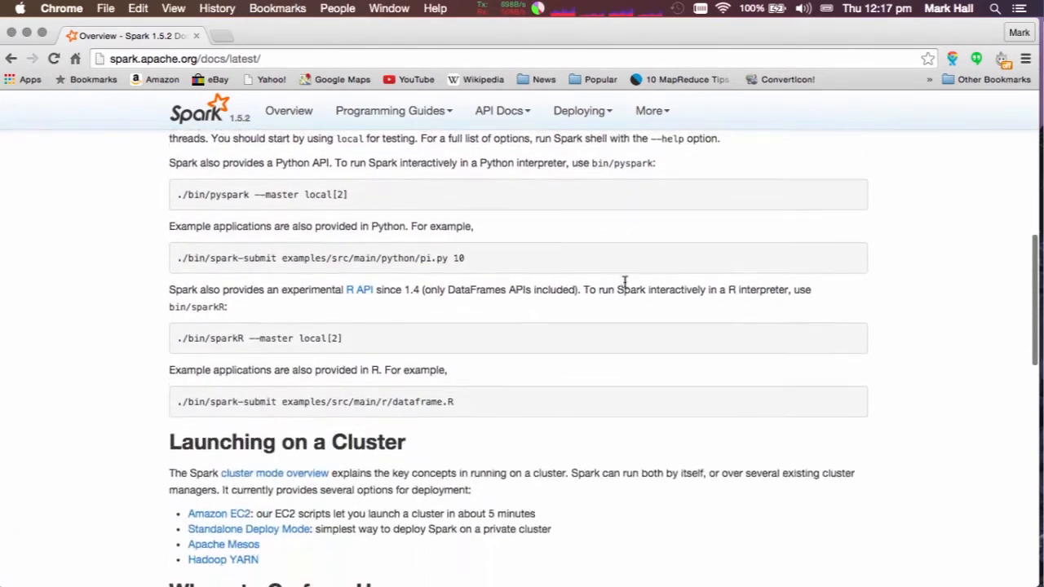
scroll(down, 3)
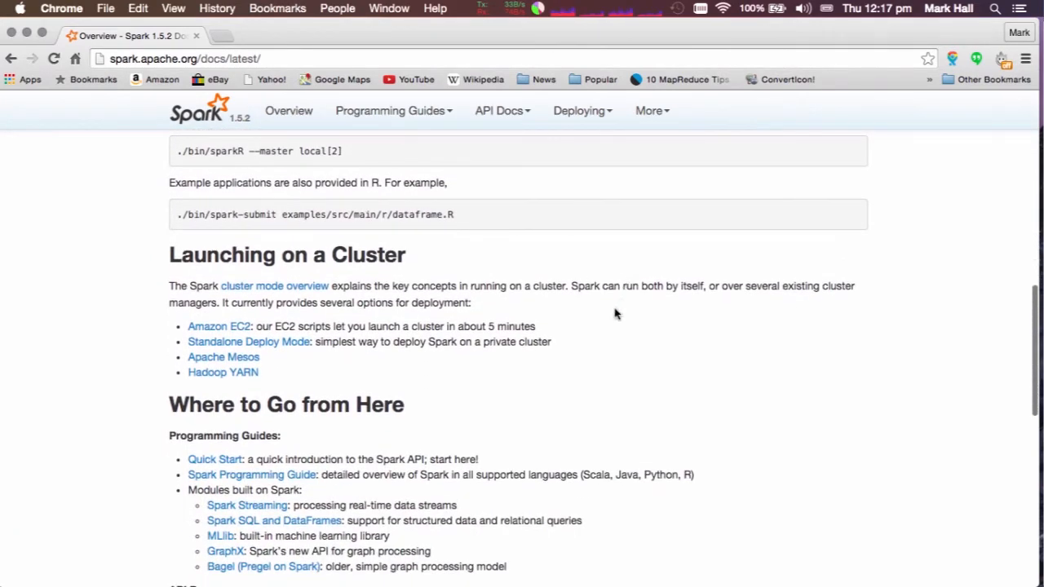
mouse_move(617, 319)
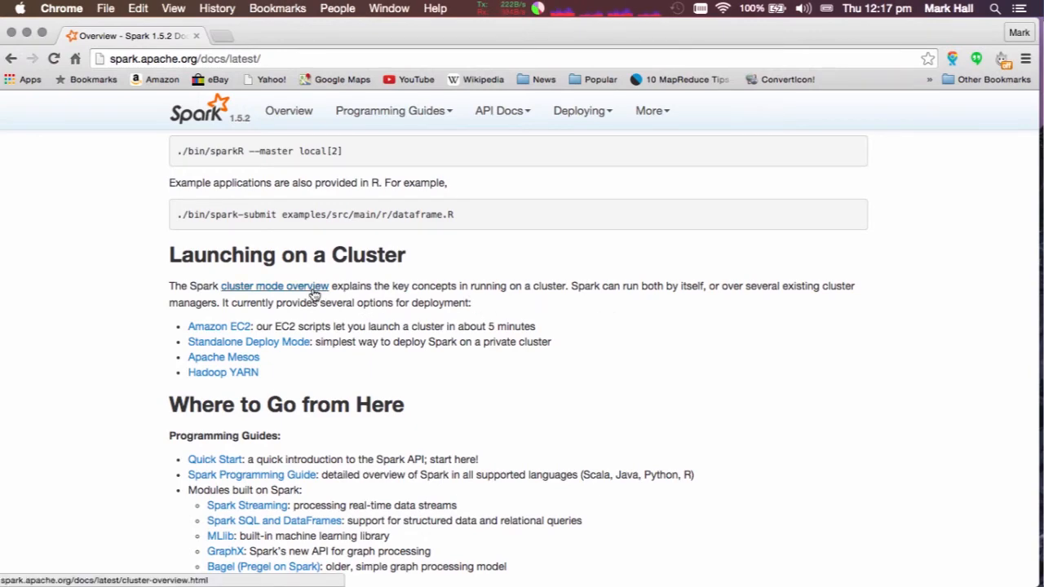
click(274, 285)
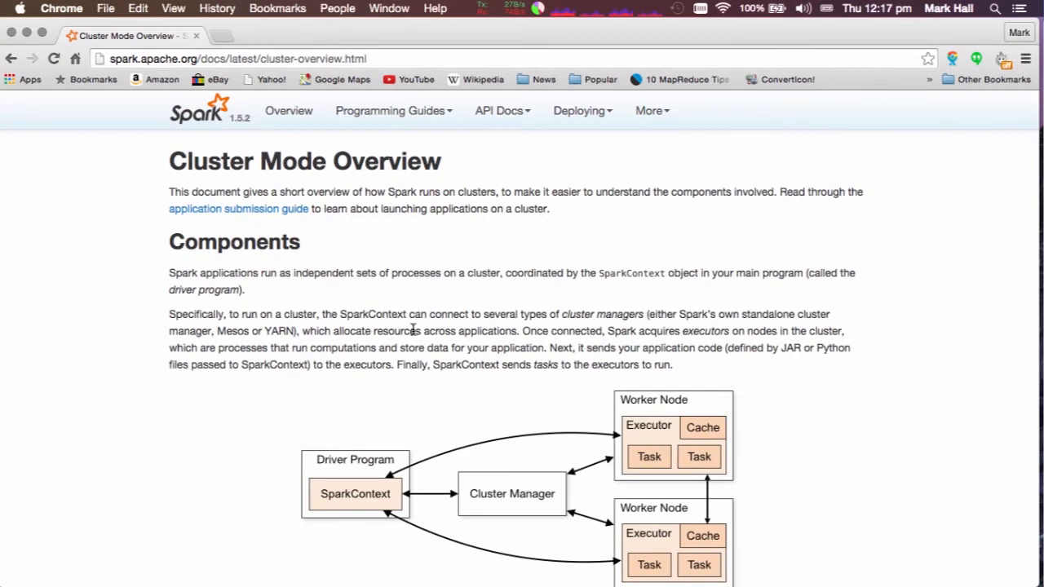
mouse_move(728, 314)
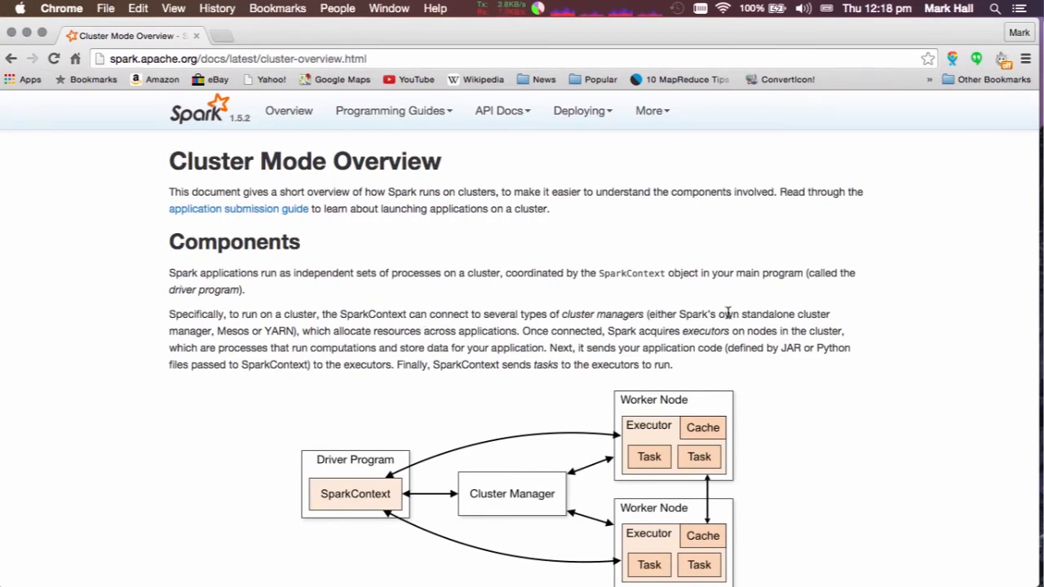
scroll(down, 3)
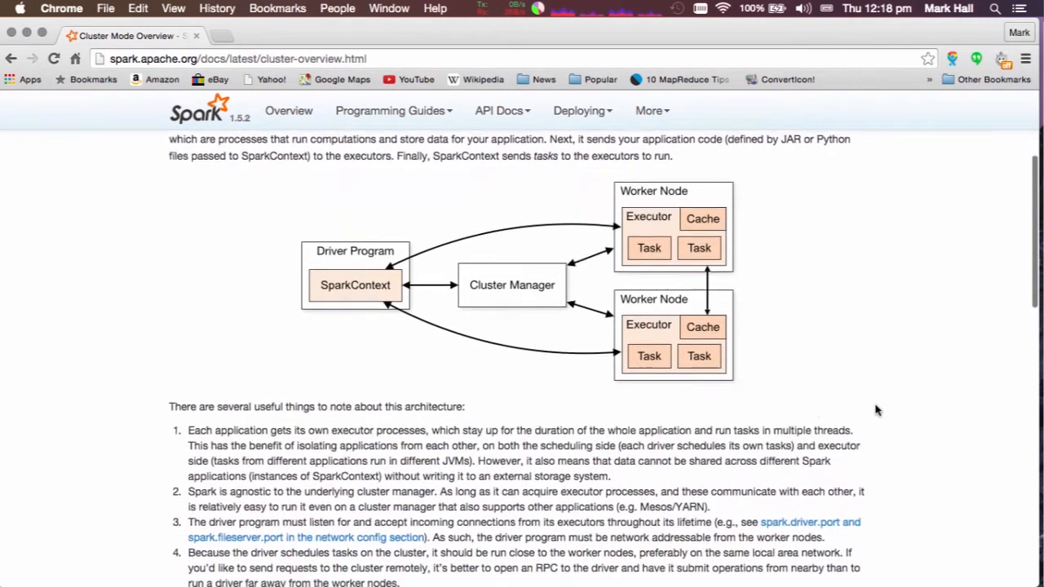
scroll(down, 3)
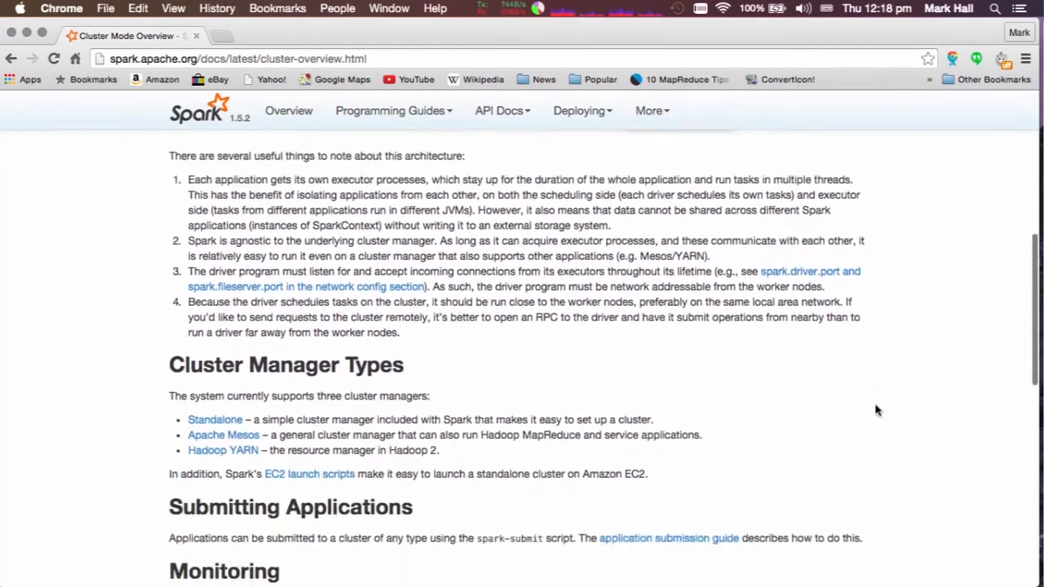
scroll(up, 3)
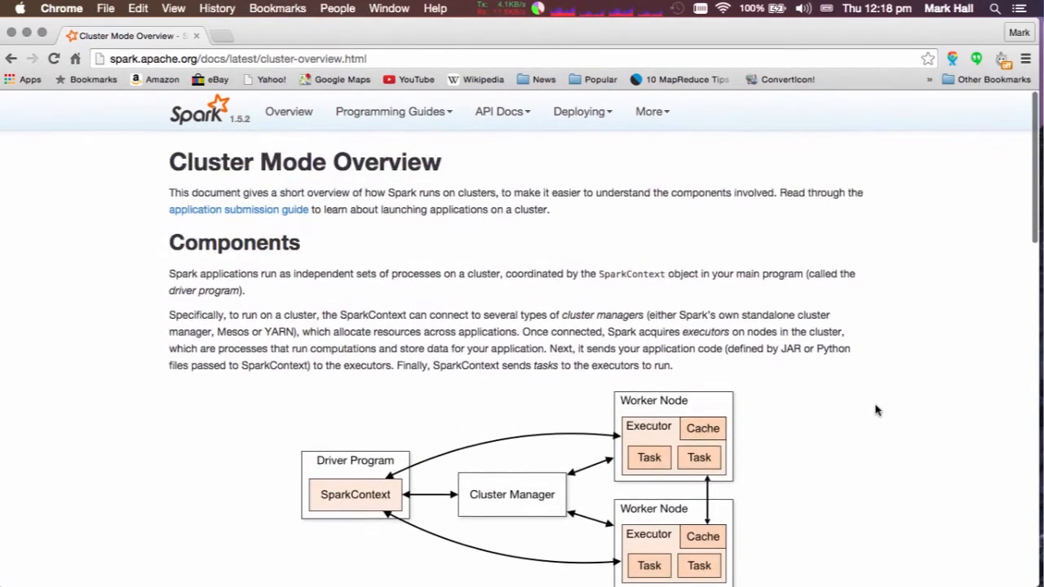
scroll(down, 3)
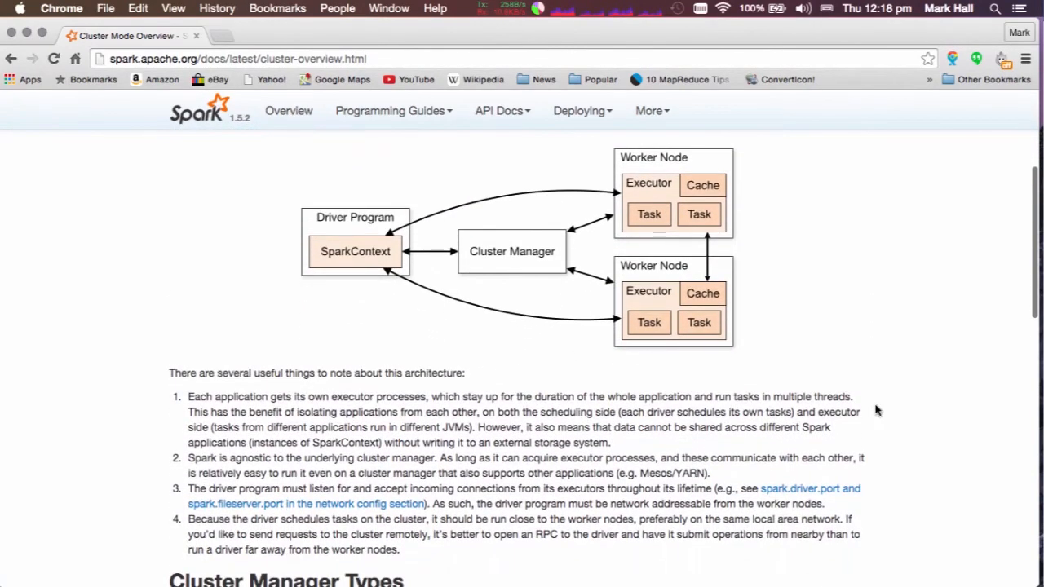
scroll(down, 3)
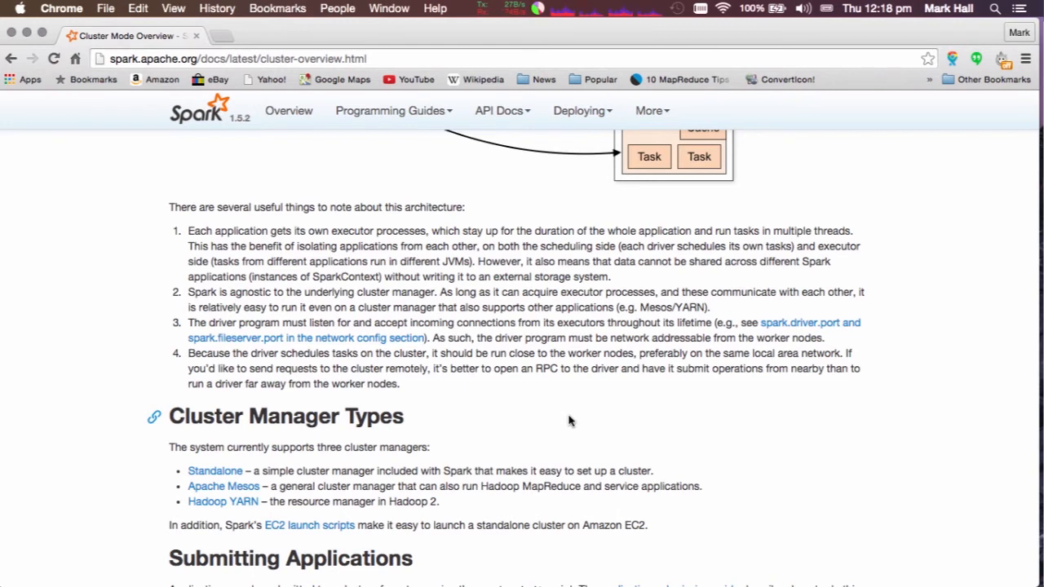
mouse_move(216, 470)
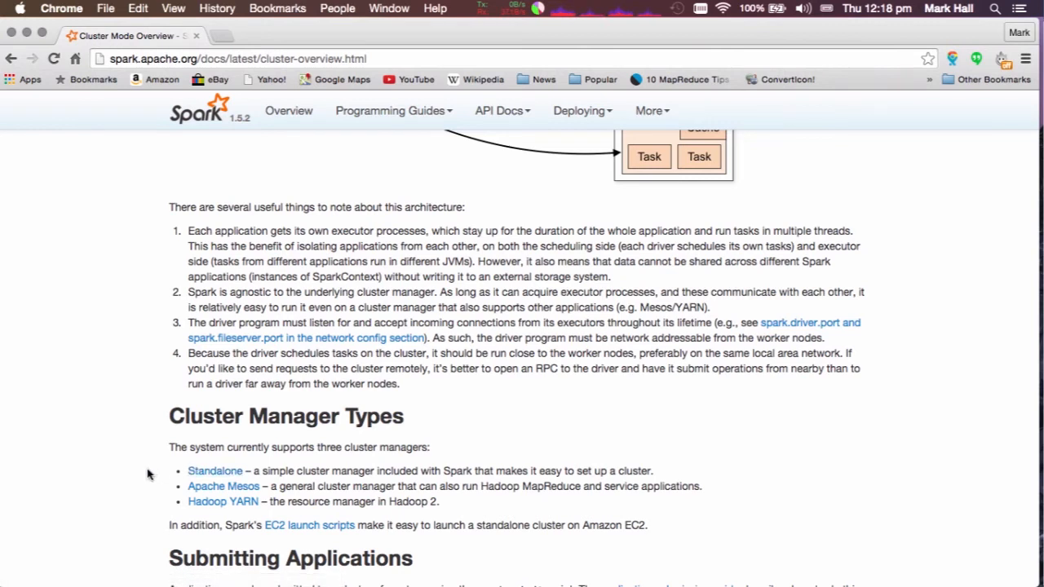
mouse_move(152, 495)
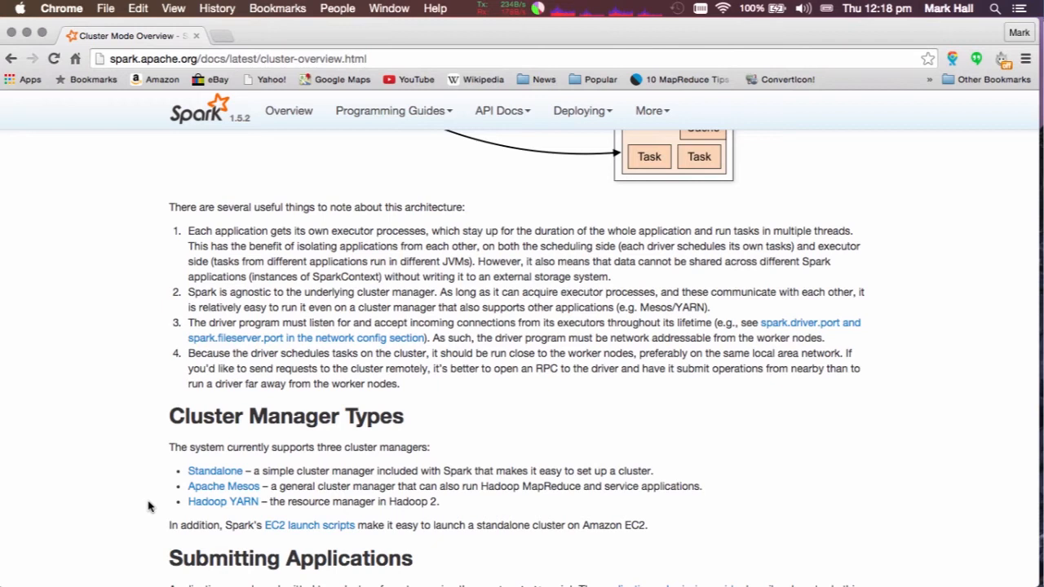
mouse_move(167, 525)
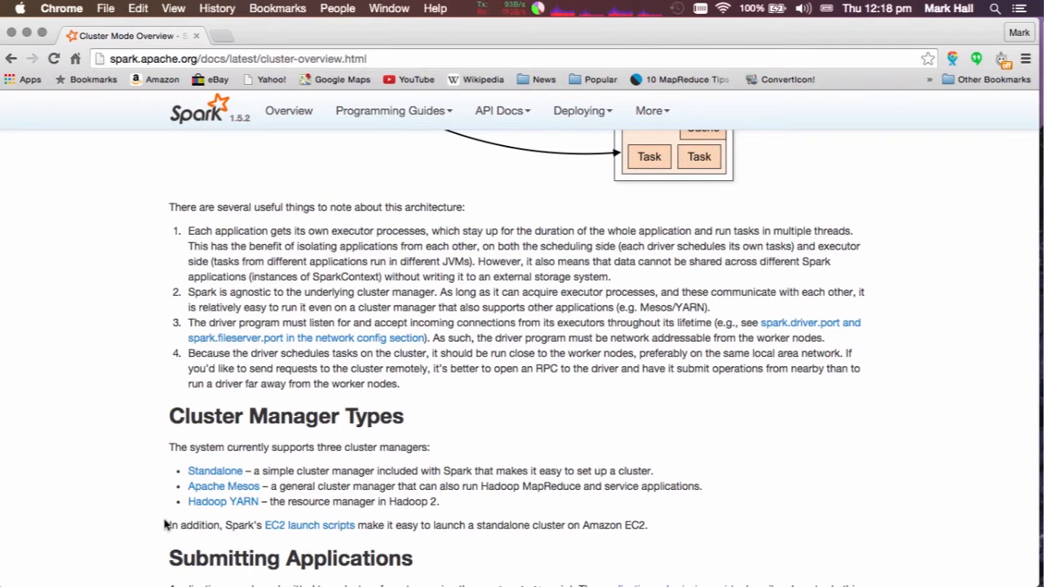
mouse_move(271, 487)
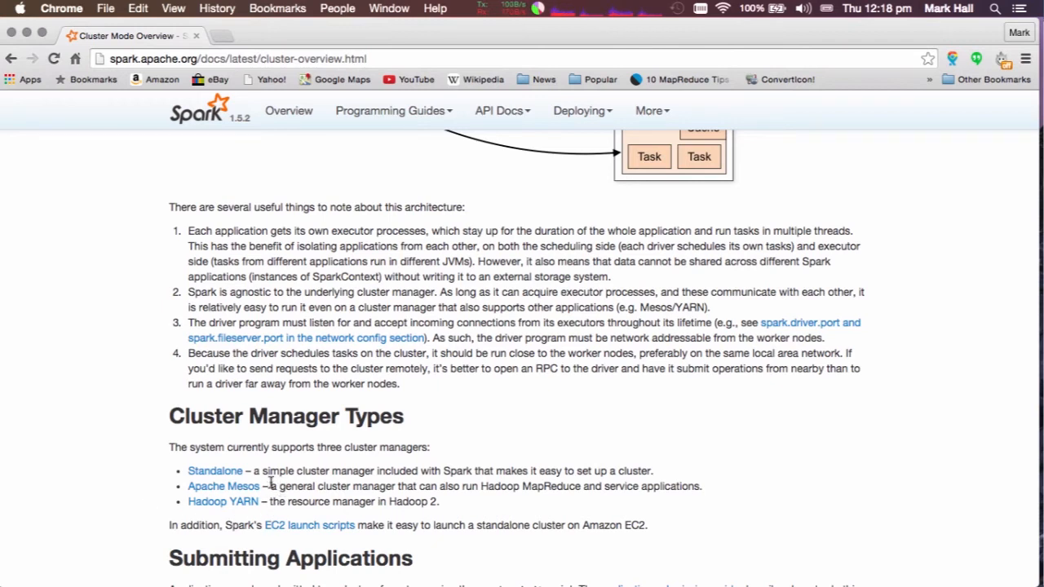
mouse_move(316, 505)
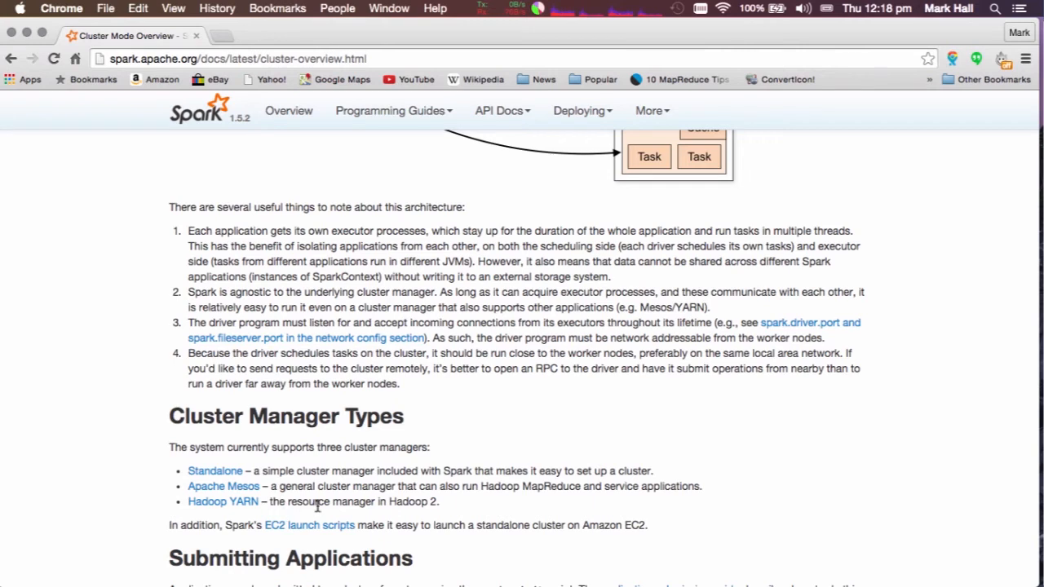
mouse_move(385, 486)
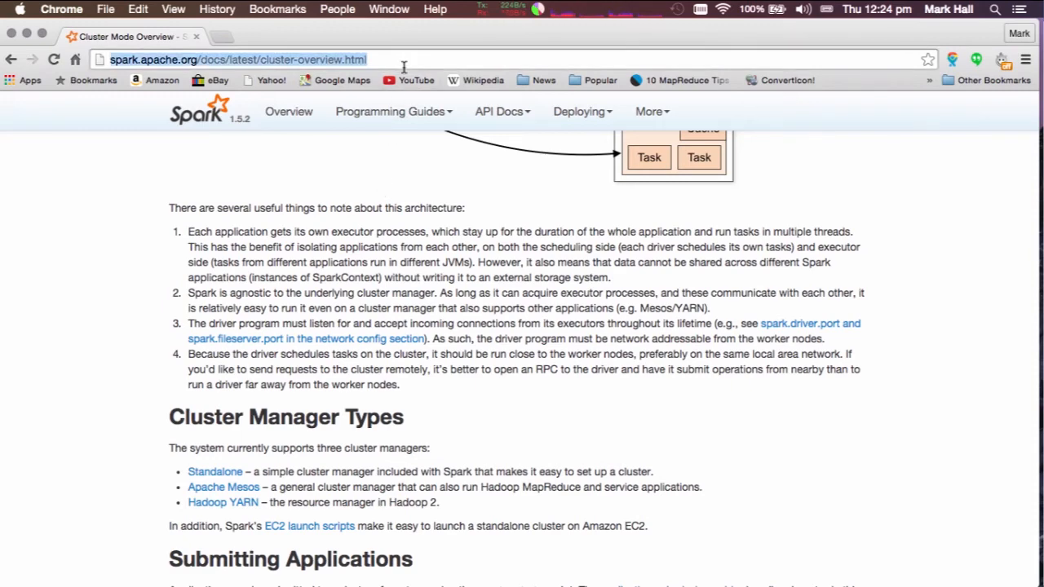
Google 'apache spark standalone cluster install' and scroll through the results.
text(apache spark)
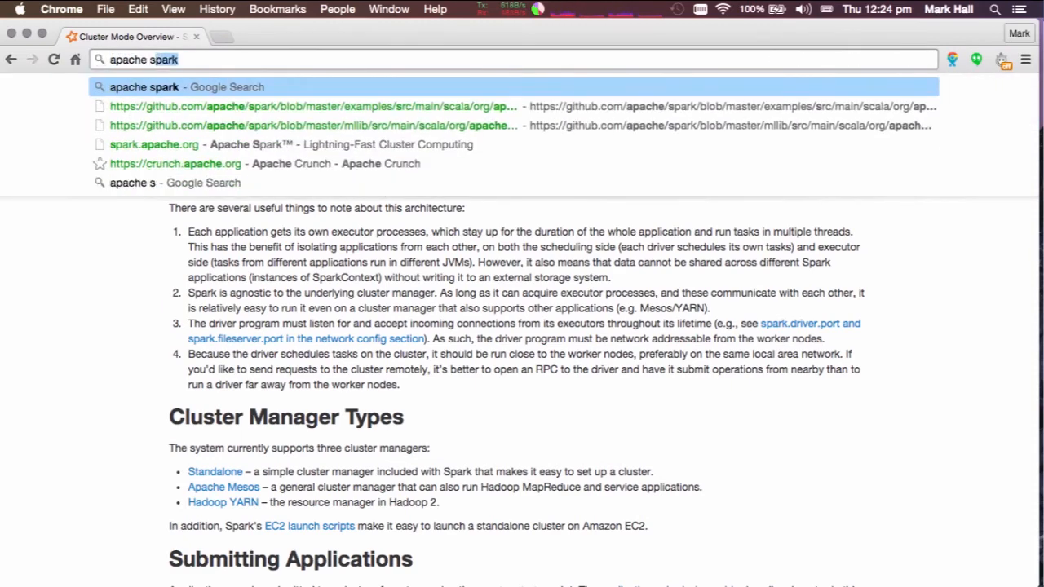
text(standalone cluster)
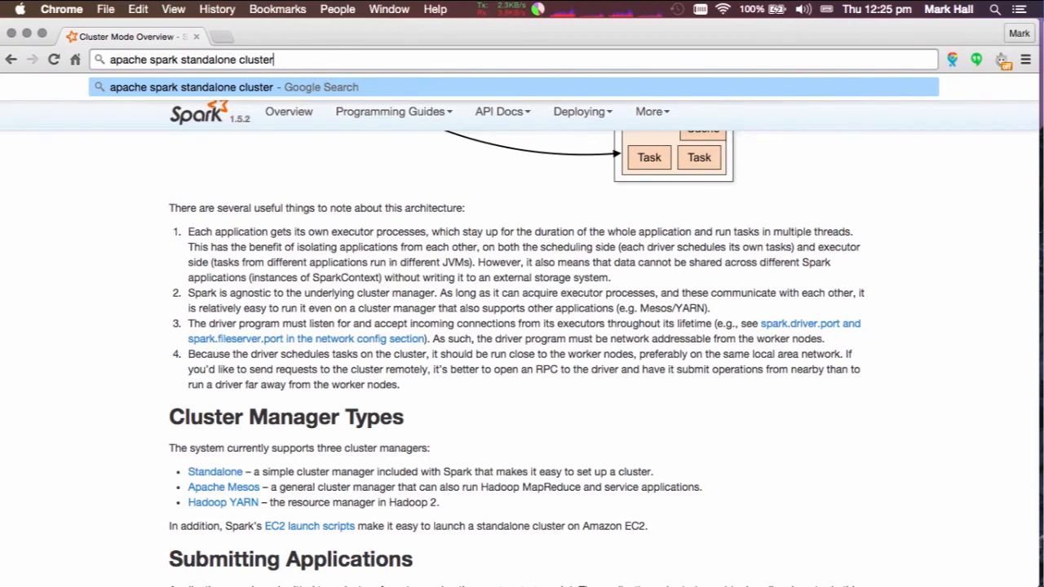
text(install)
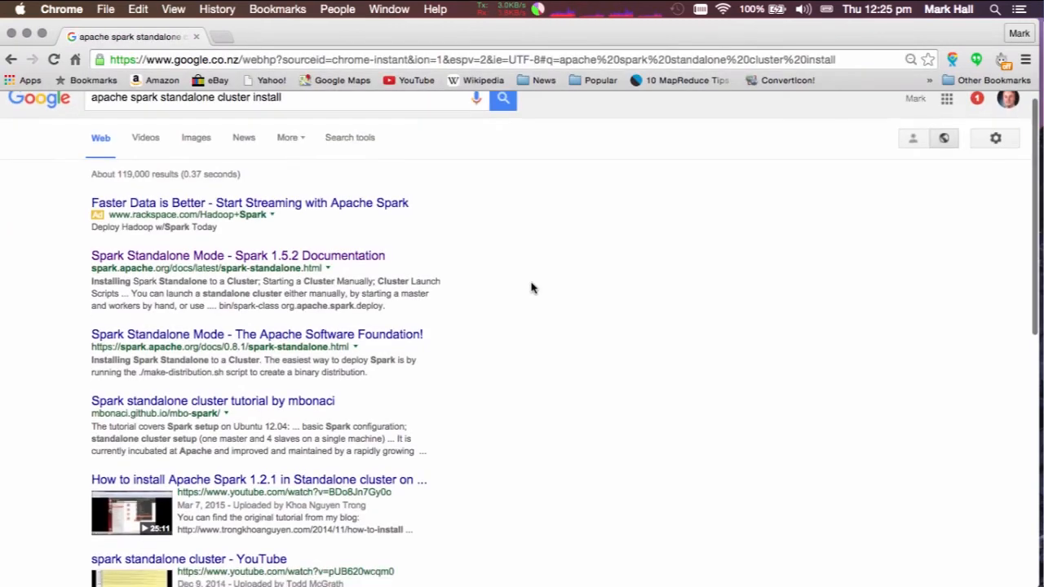
scroll(down, 3)
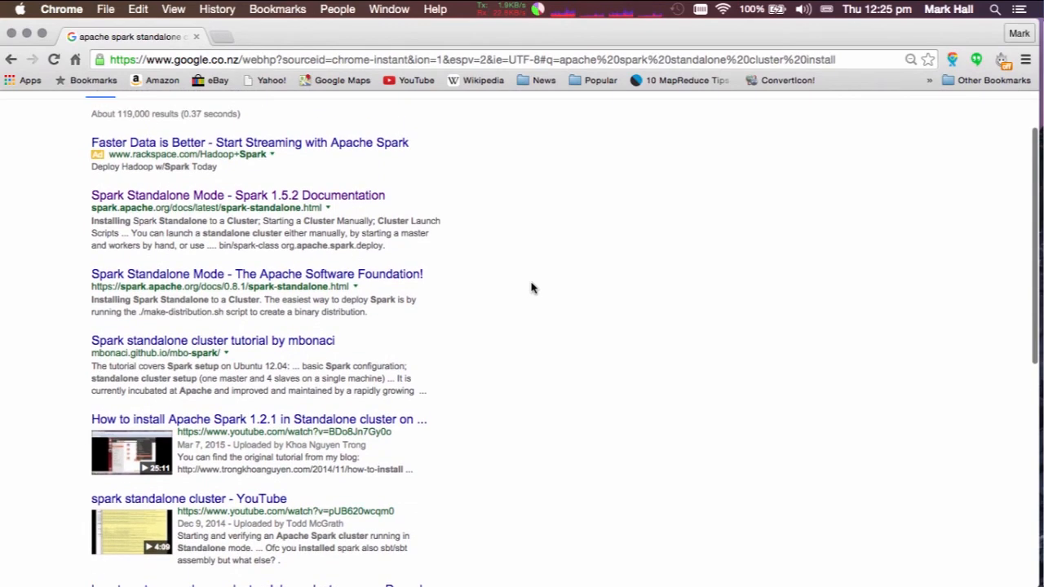
scroll(down, 3)
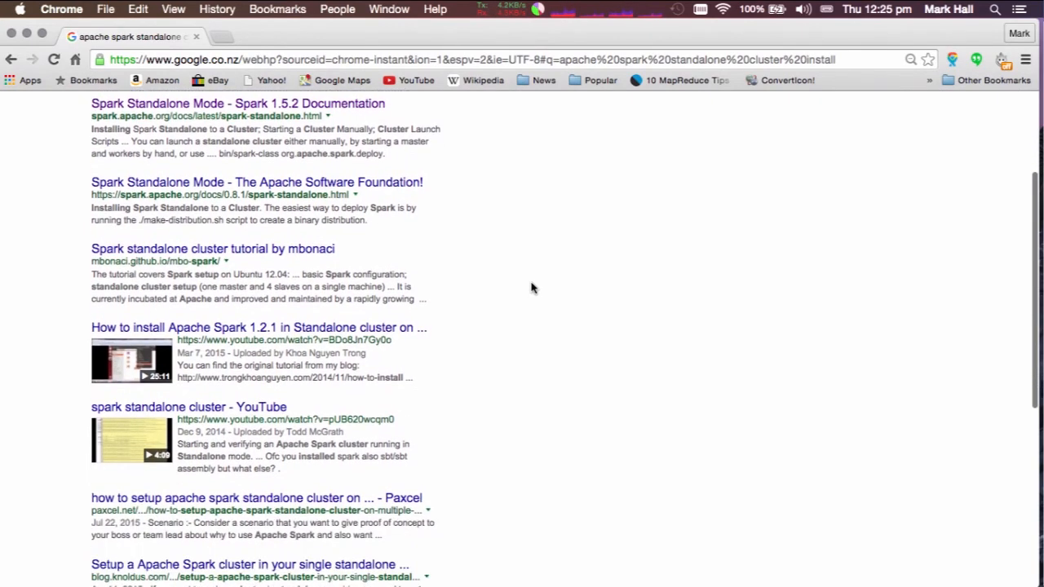
scroll(down, 3)
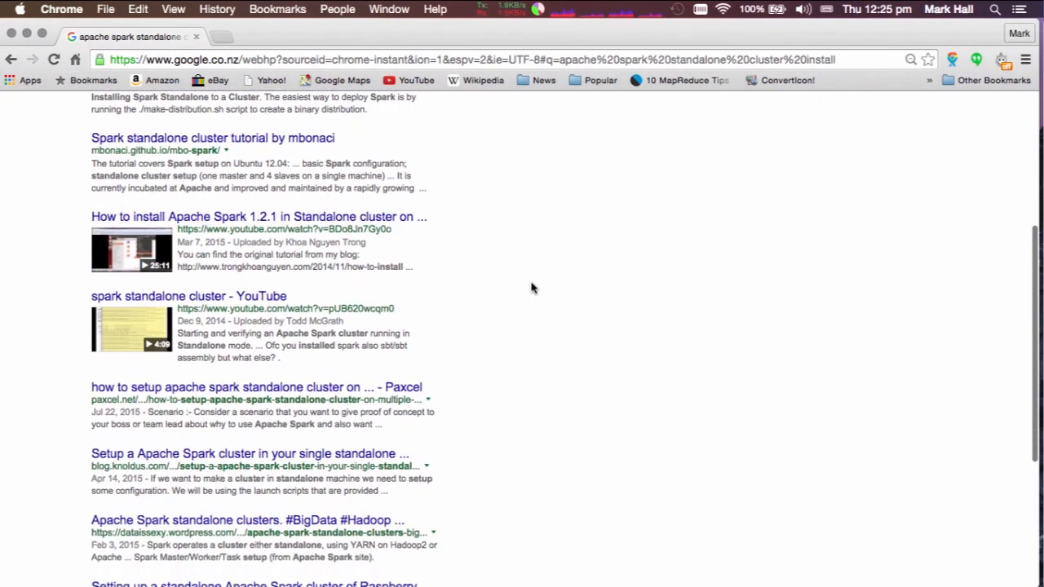
scroll(down, 3)
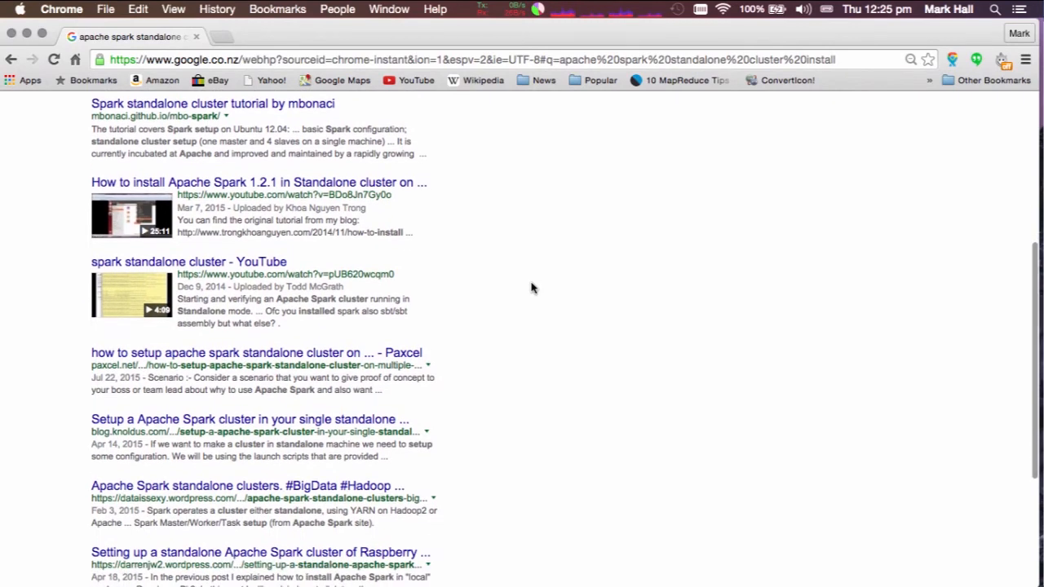
scroll(down, 3)
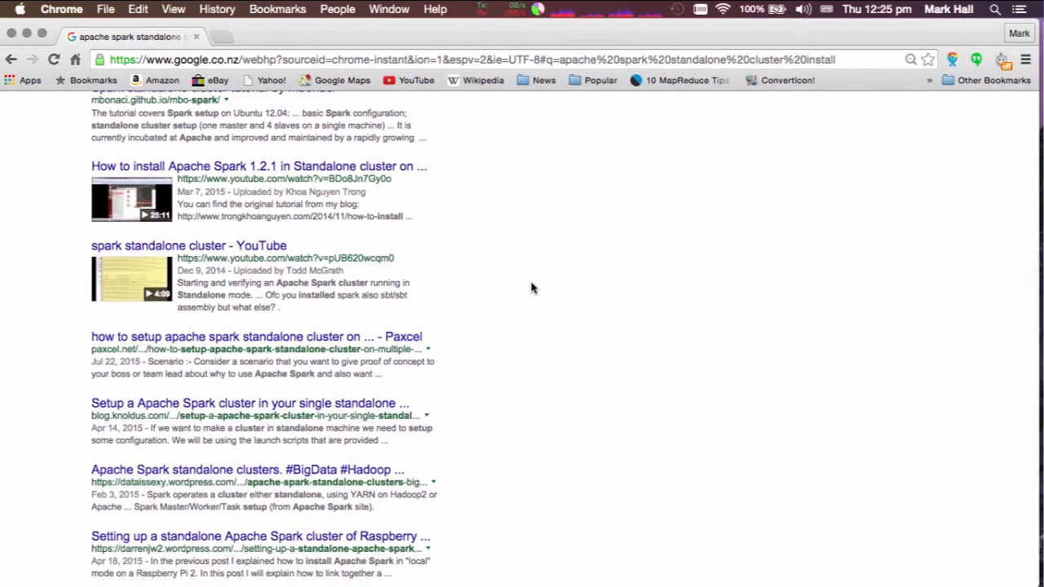
scroll(down, 3)
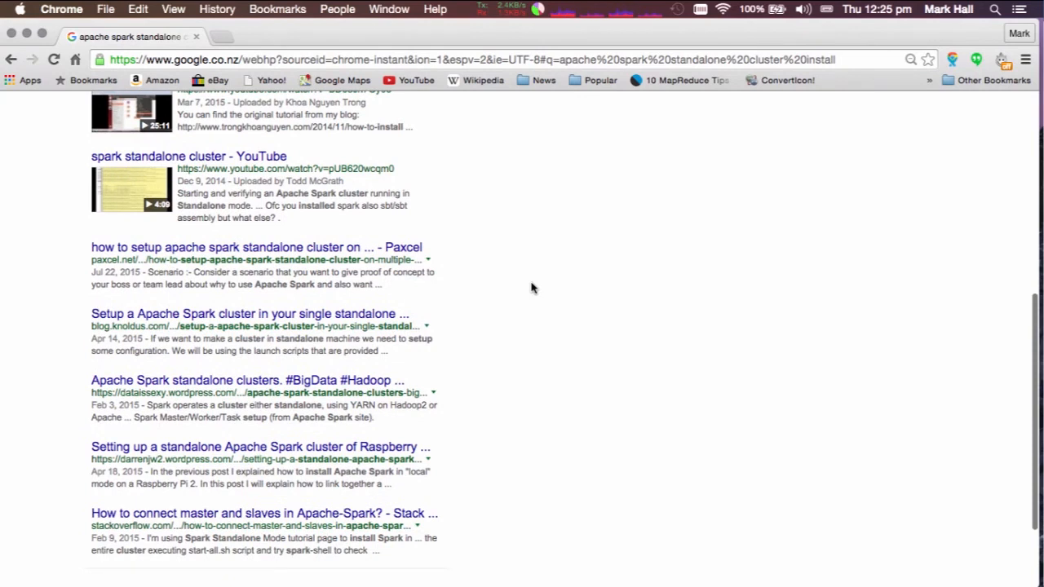
mouse_move(470, 310)
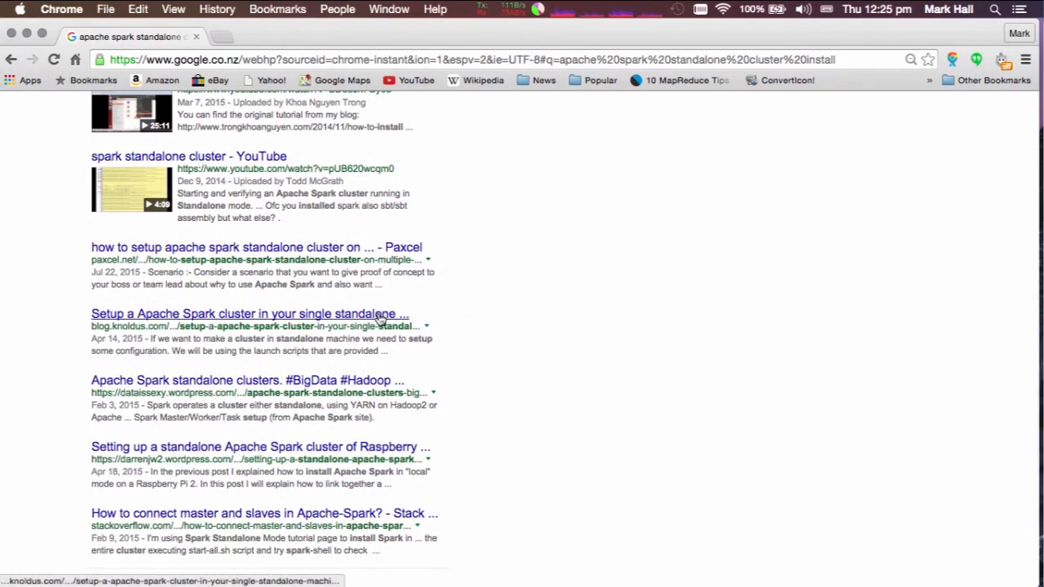
Open the Knoldus post 'Setup a Apache Spark cluster in your single standalone machine' and read its opening sections.
click(248, 313)
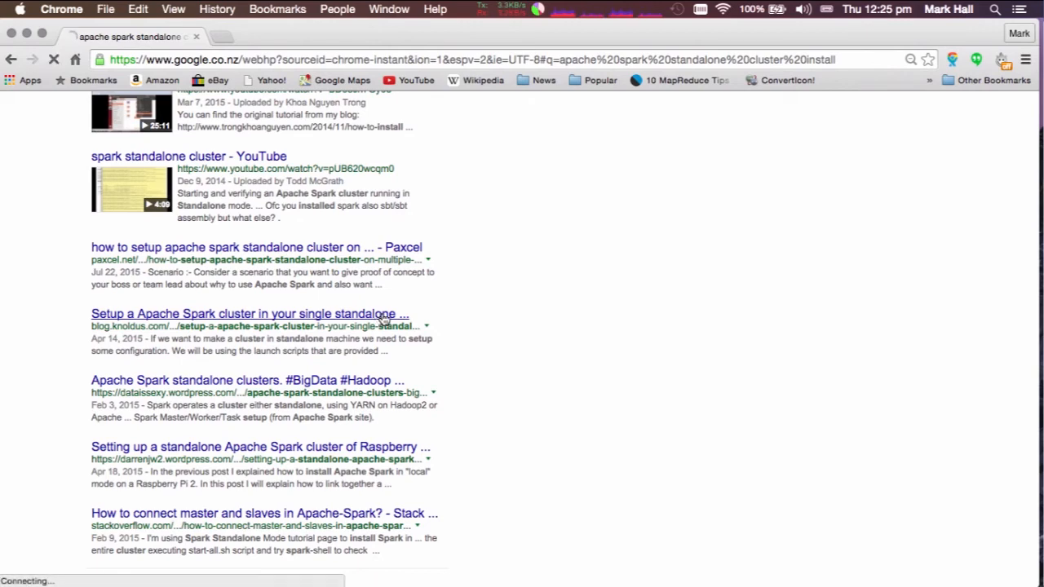
click(249, 313)
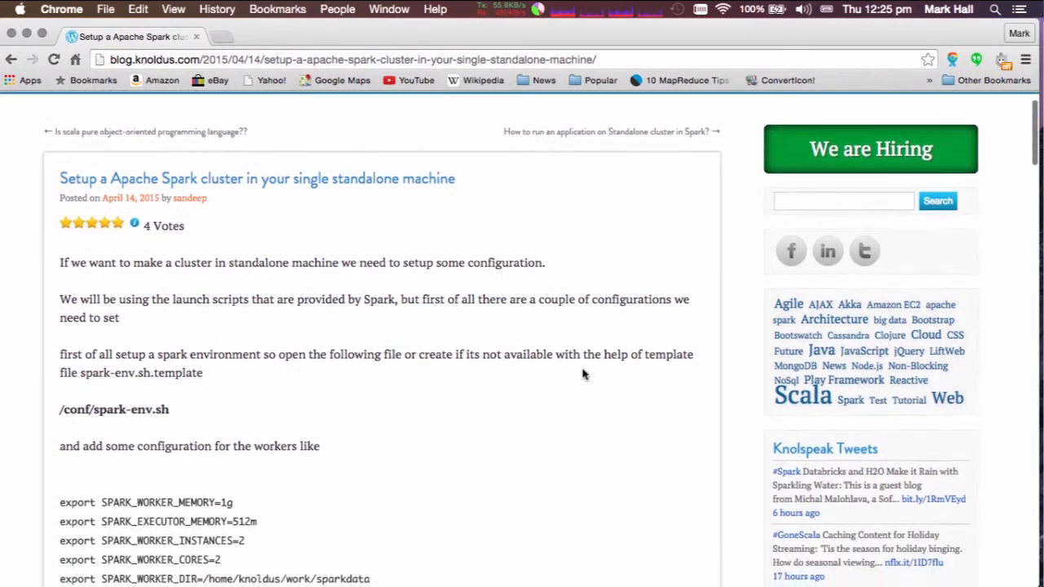
scroll(down, 3)
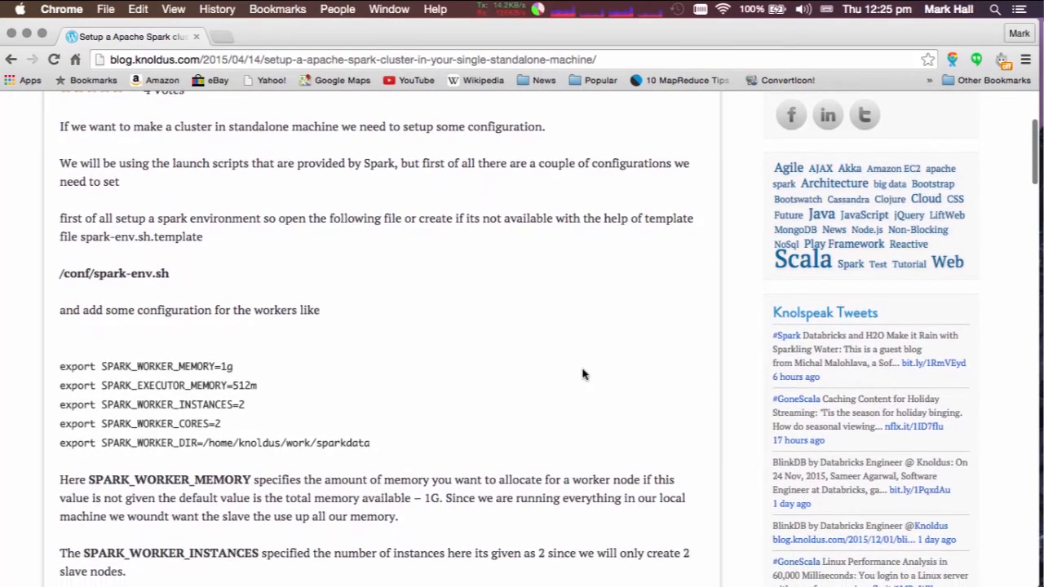
scroll(down, 3)
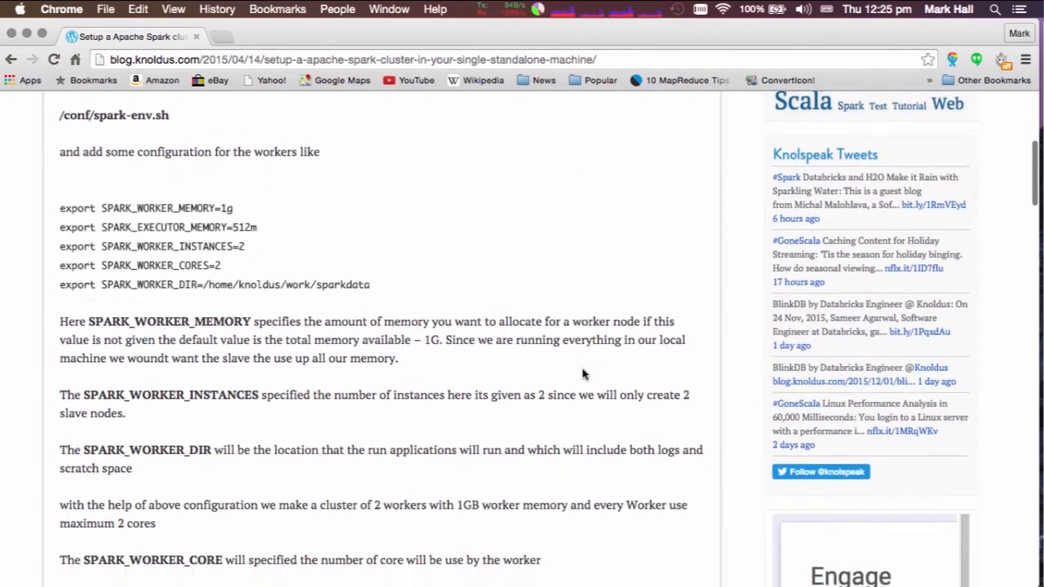
scroll(down, 3)
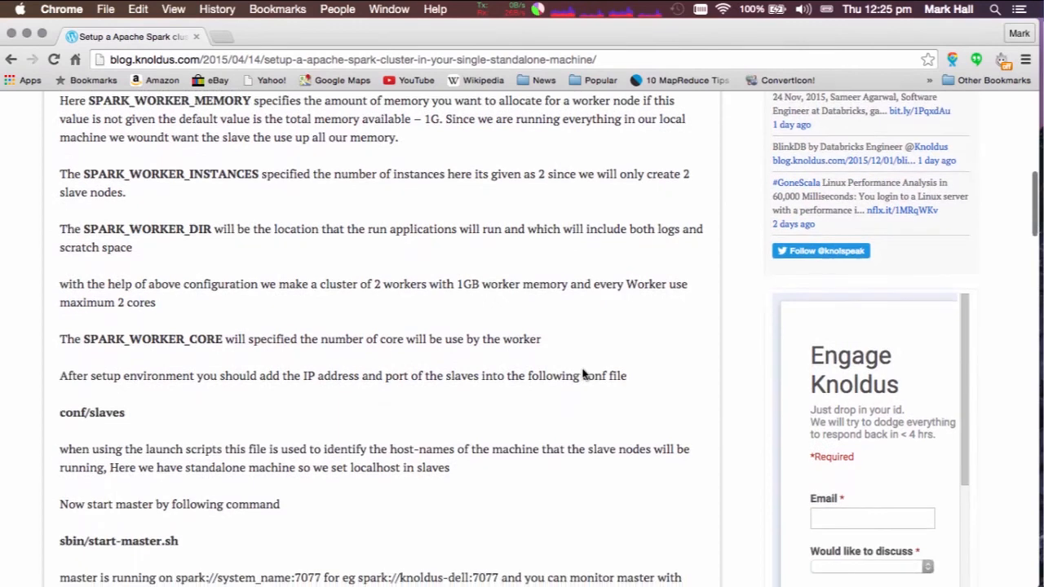
scroll(down, 3)
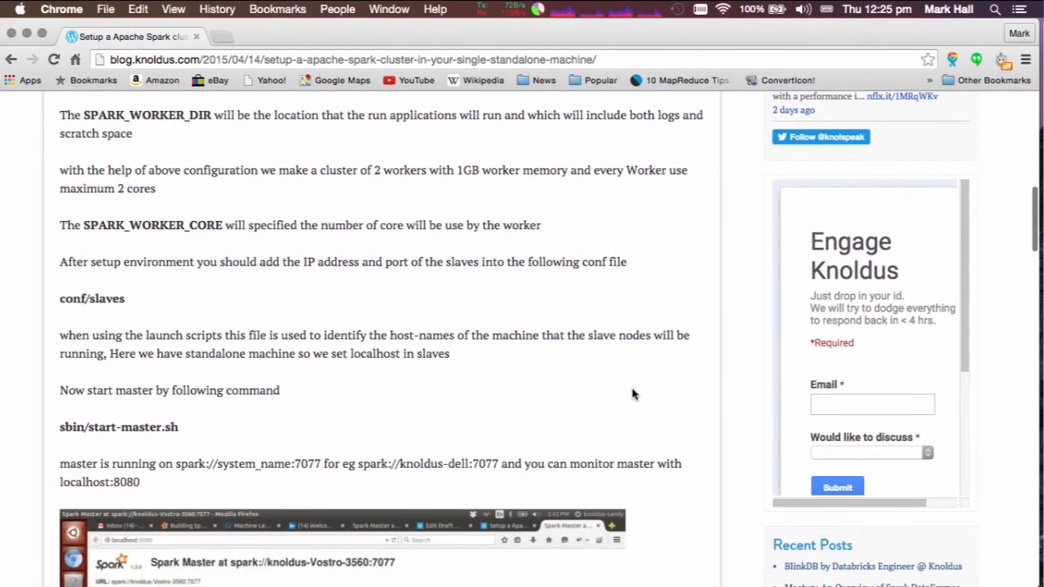
scroll(down, 3)
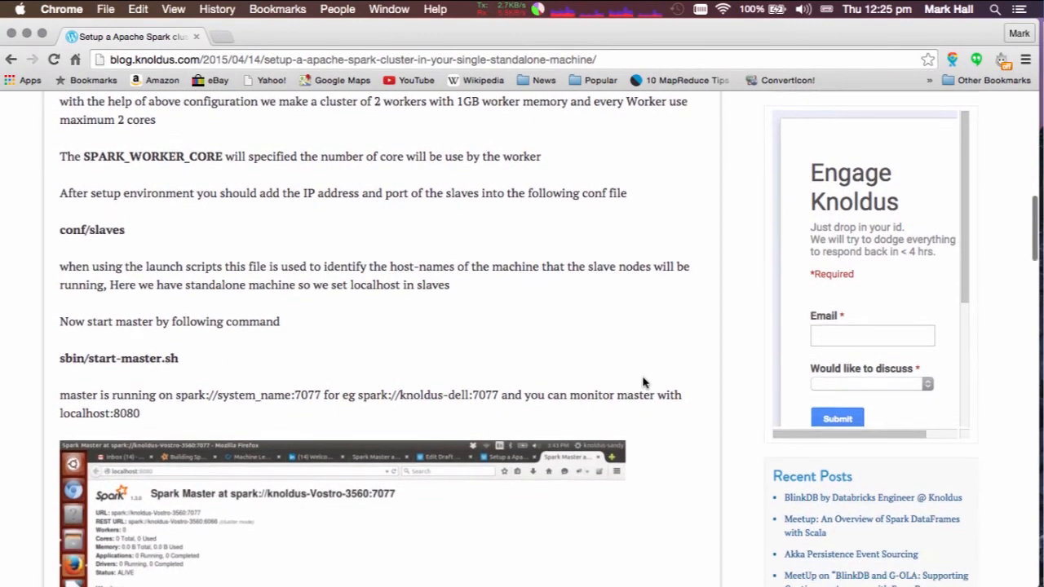
scroll(down, 3)
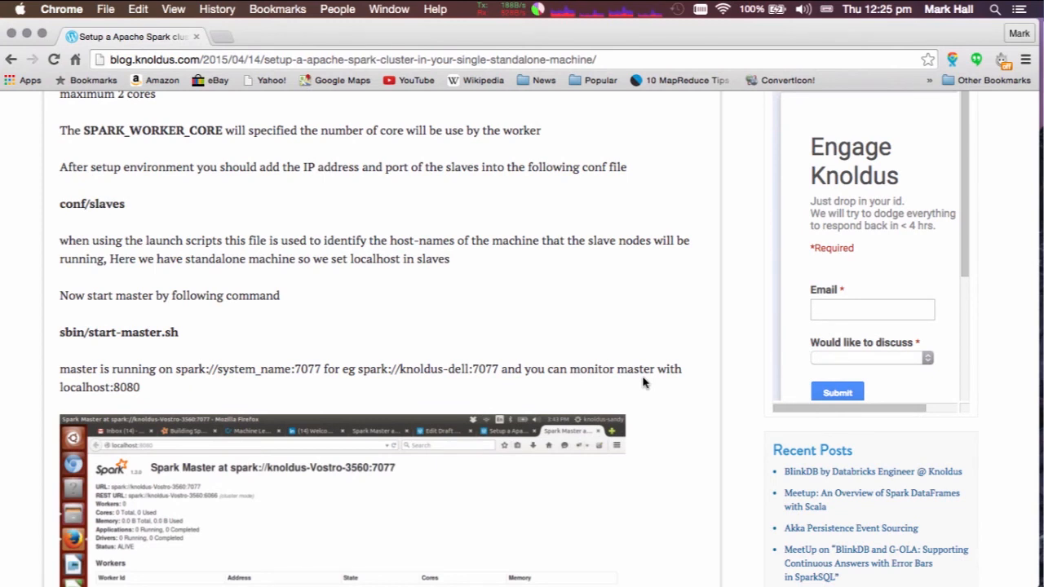
mouse_move(666, 369)
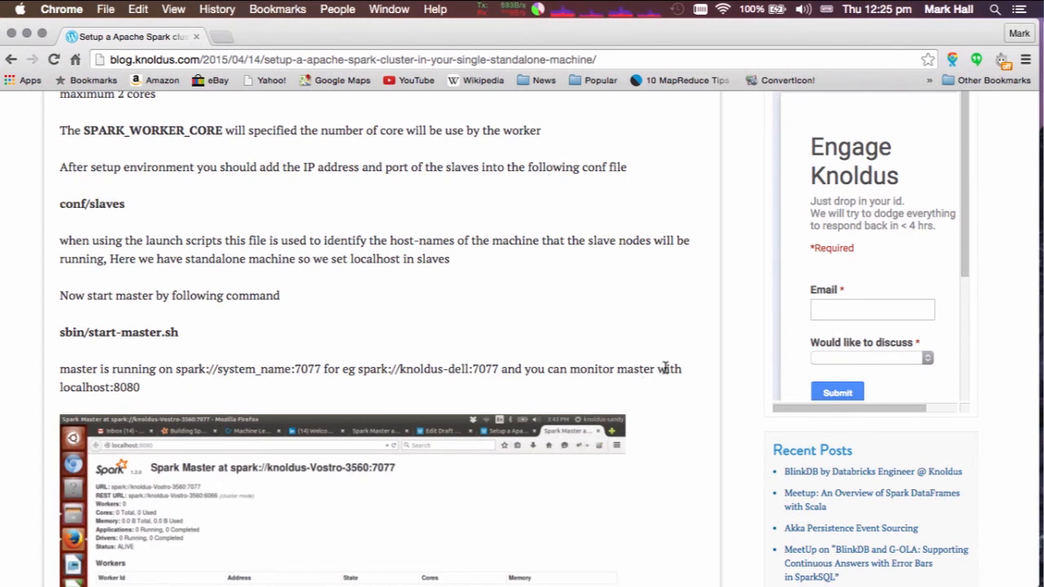
mouse_move(689, 372)
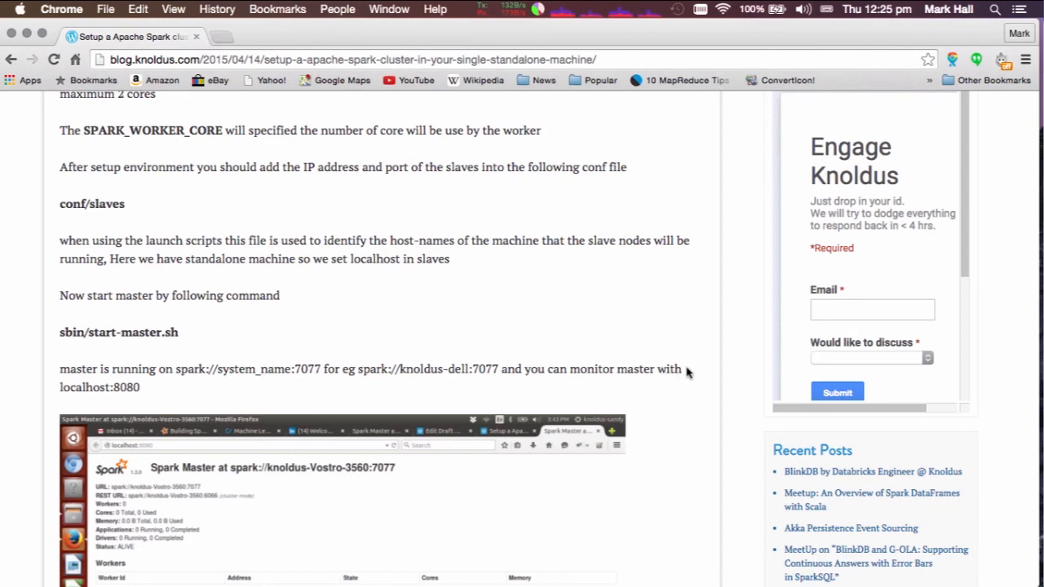
Read on through starting the workers and the spark-shell commands.
scroll(down, 3)
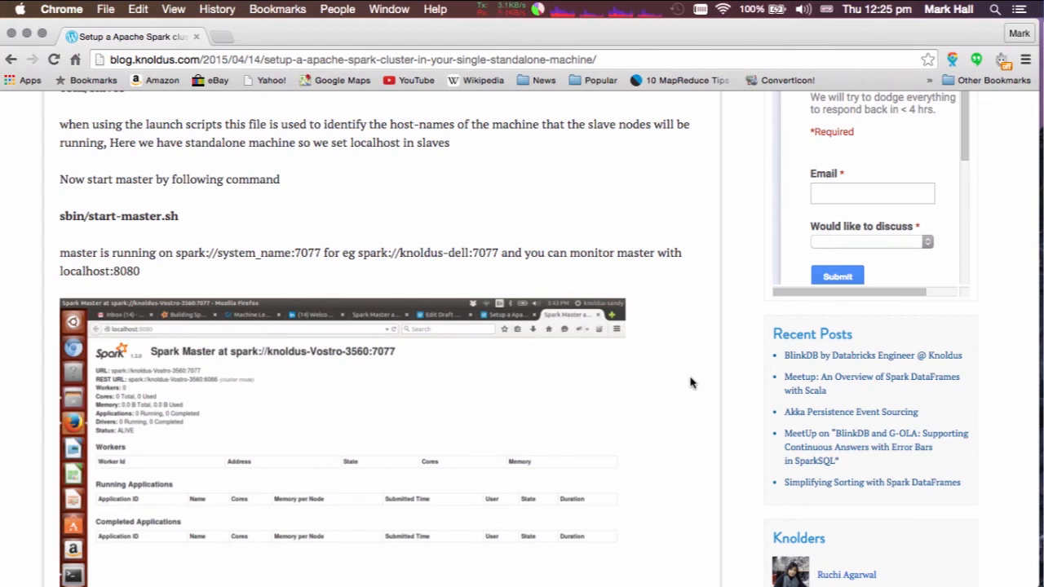
scroll(down, 3)
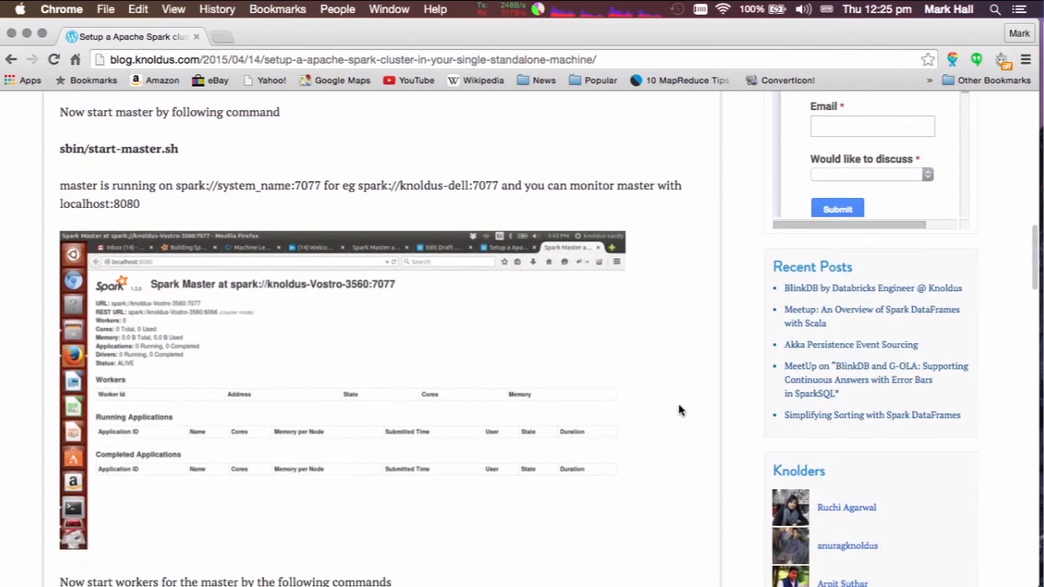
mouse_move(675, 422)
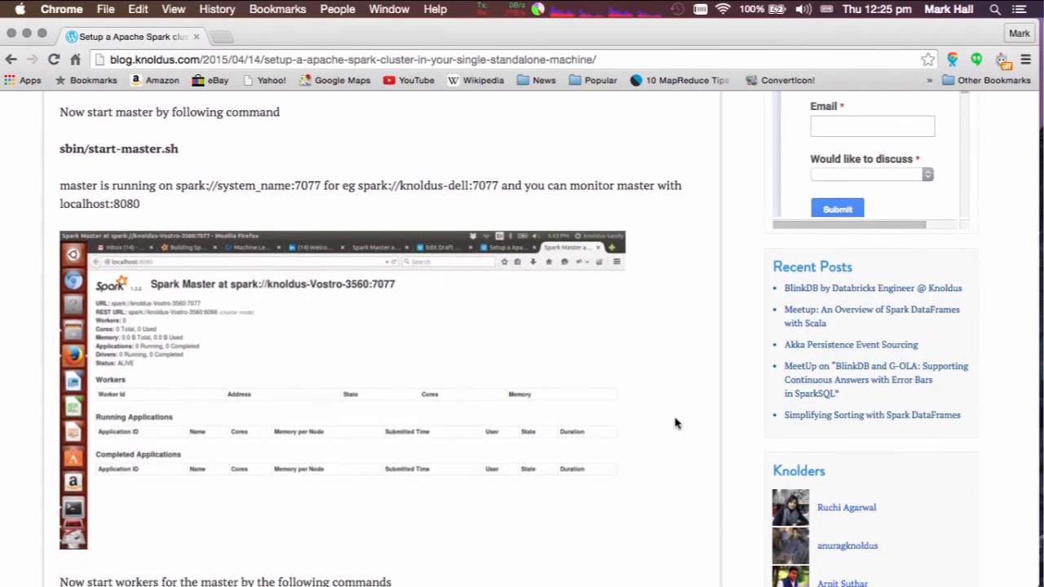
scroll(down, 3)
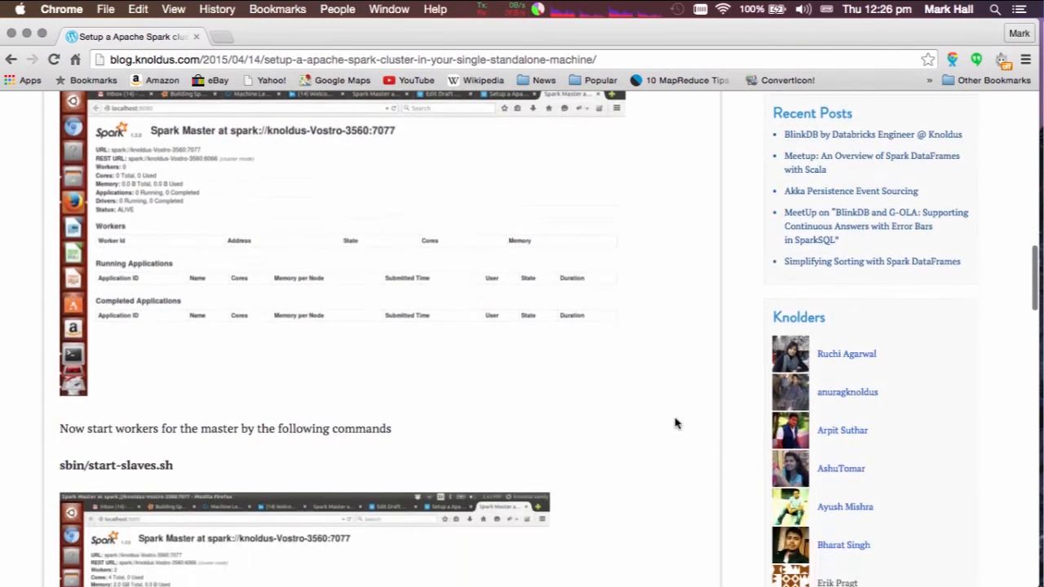
scroll(down, 3)
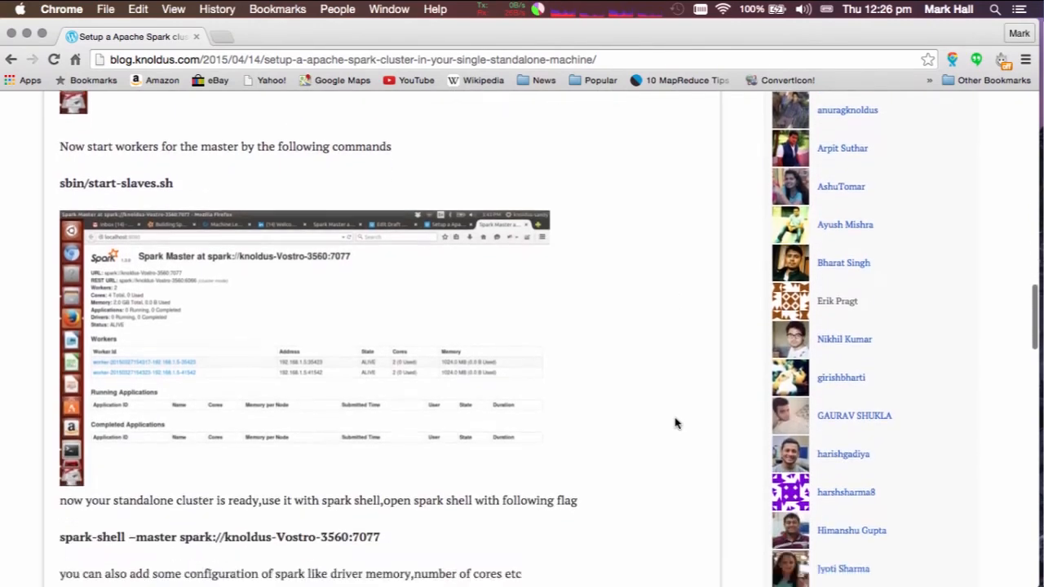
scroll(down, 3)
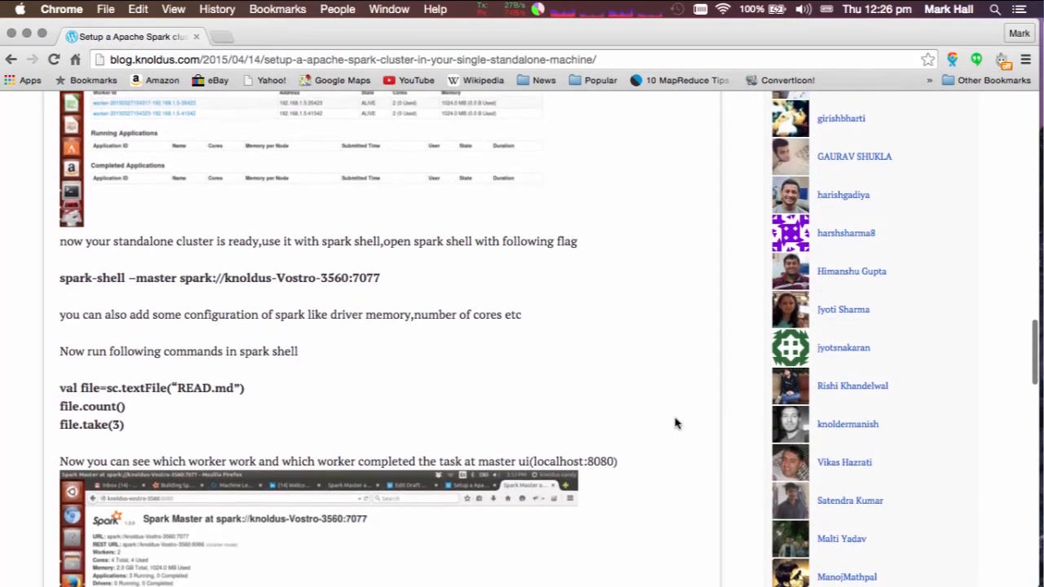